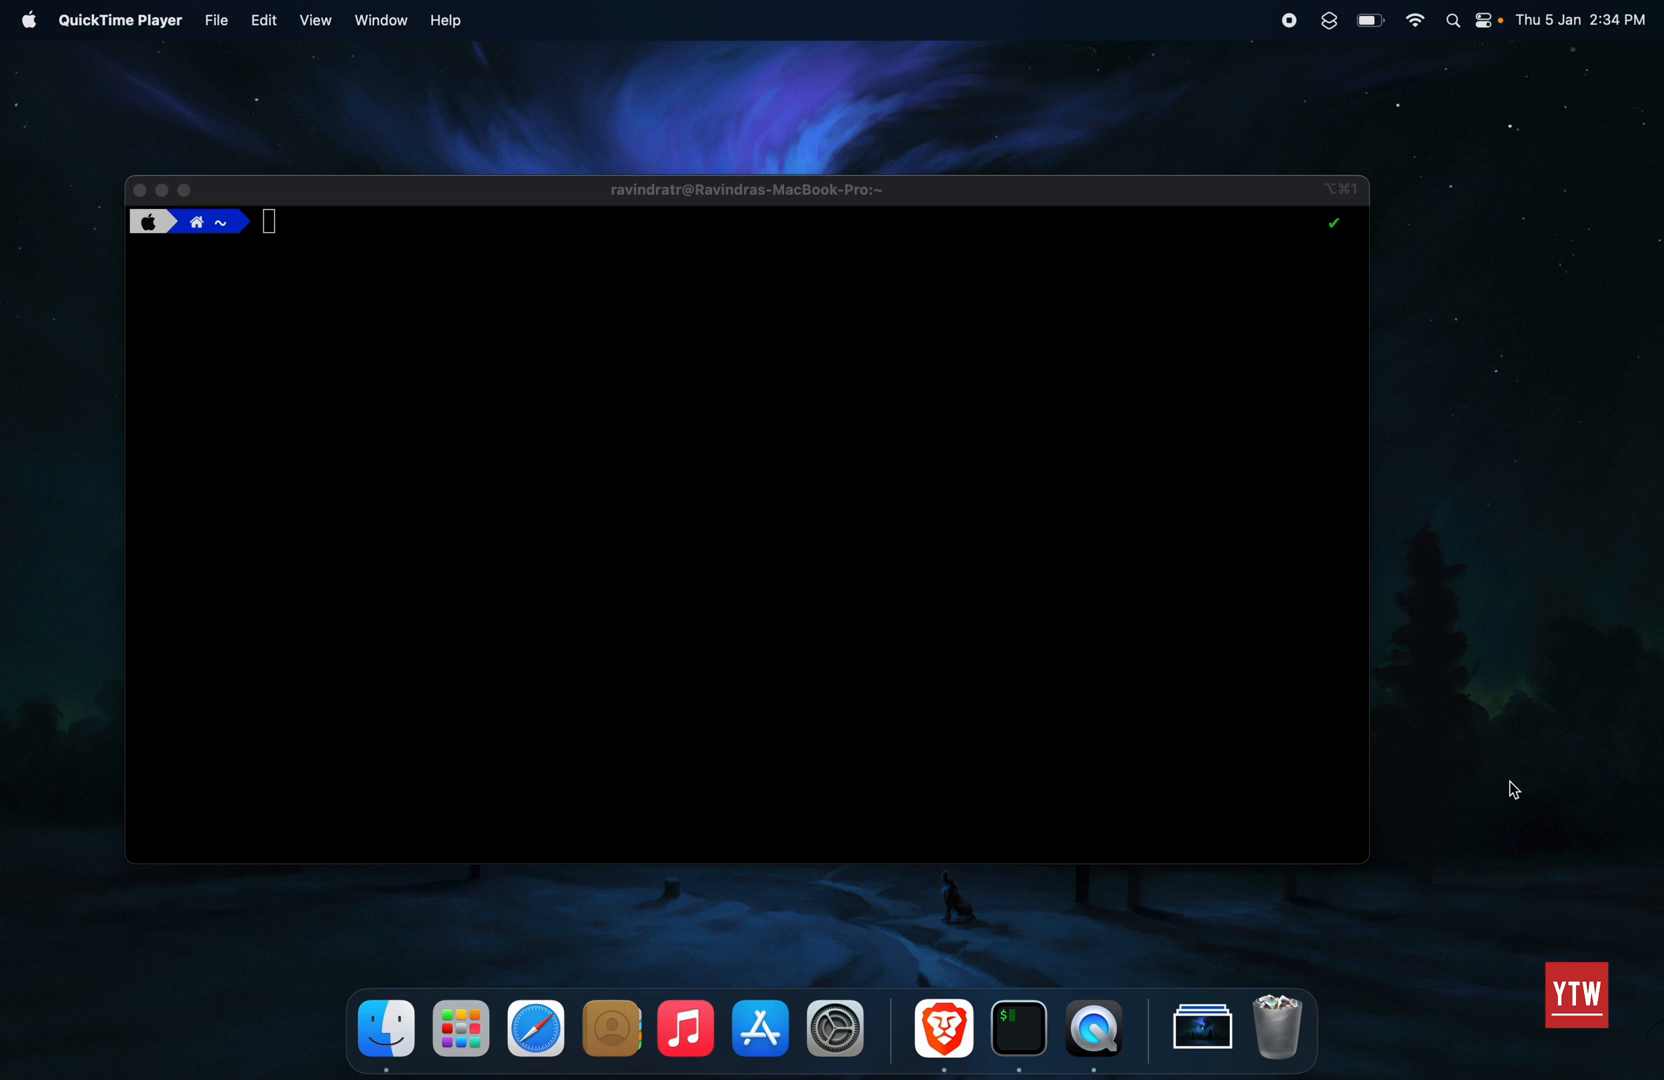
pyautogui.moveTo(1086, 630)
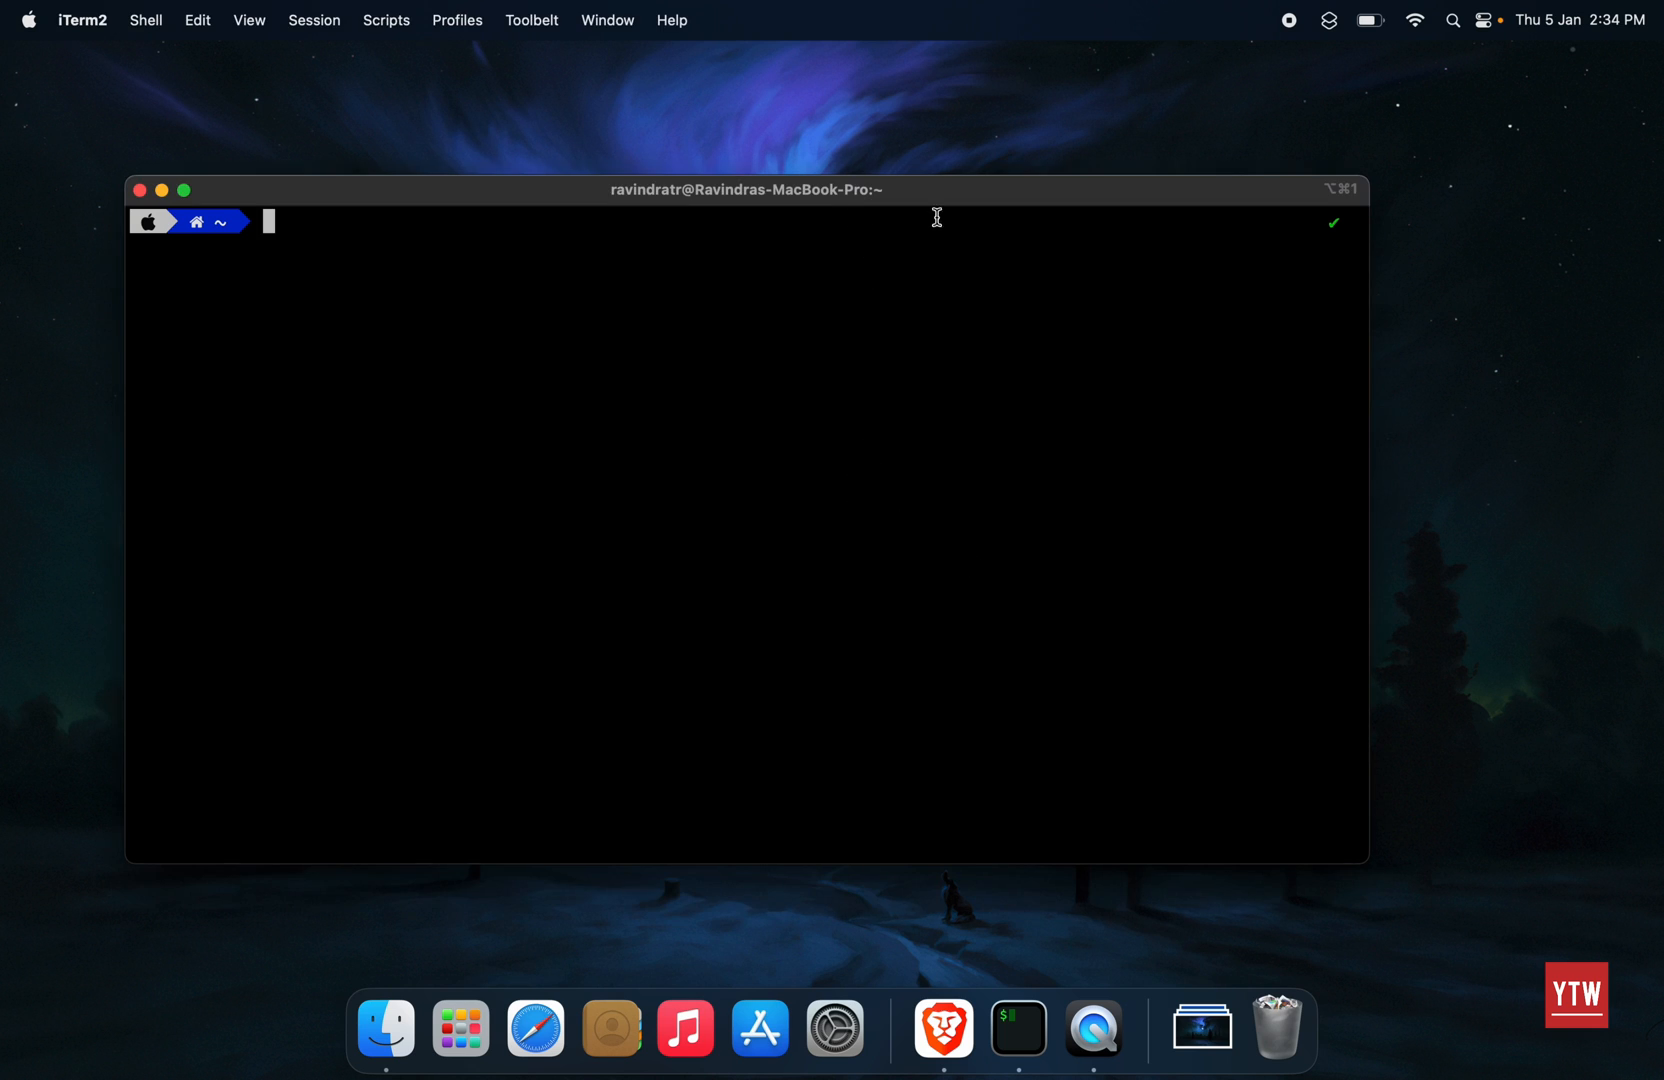
pyautogui.moveTo(892, 344)
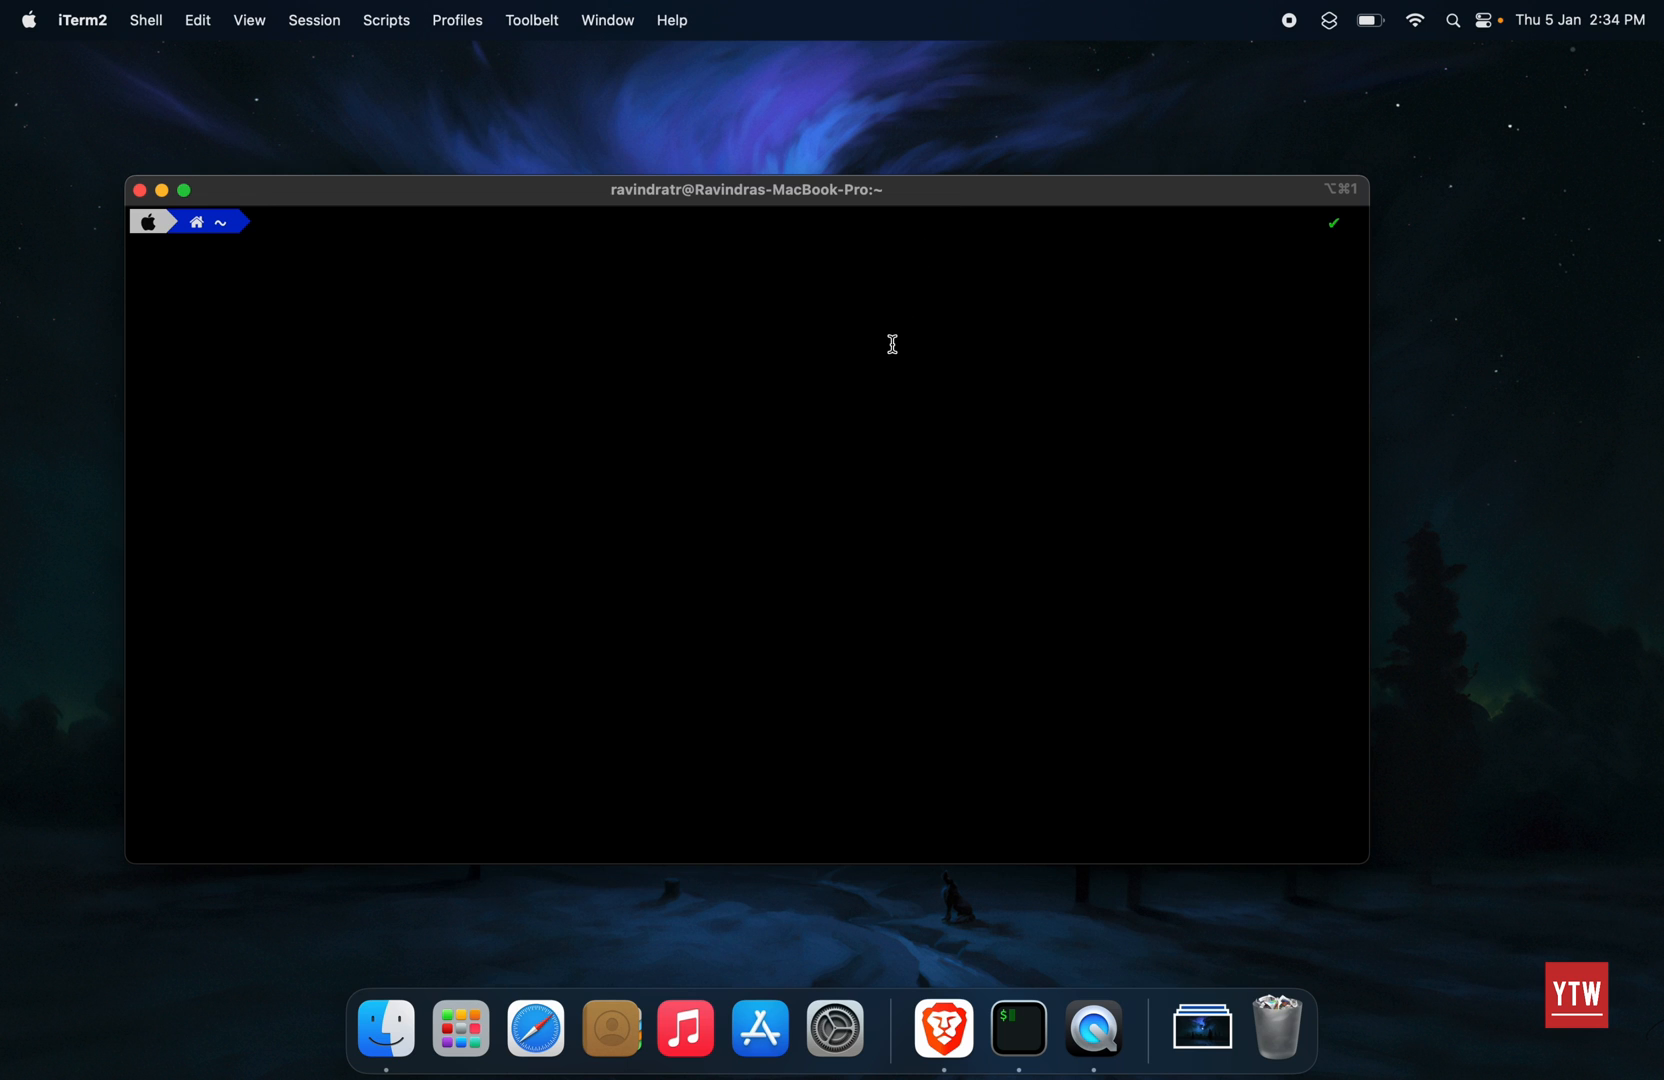
# Step: Enter ssh-keygen -t rsa at the shell prompt without running it yet
pyautogui.write('ssh-keygen -t rsa')
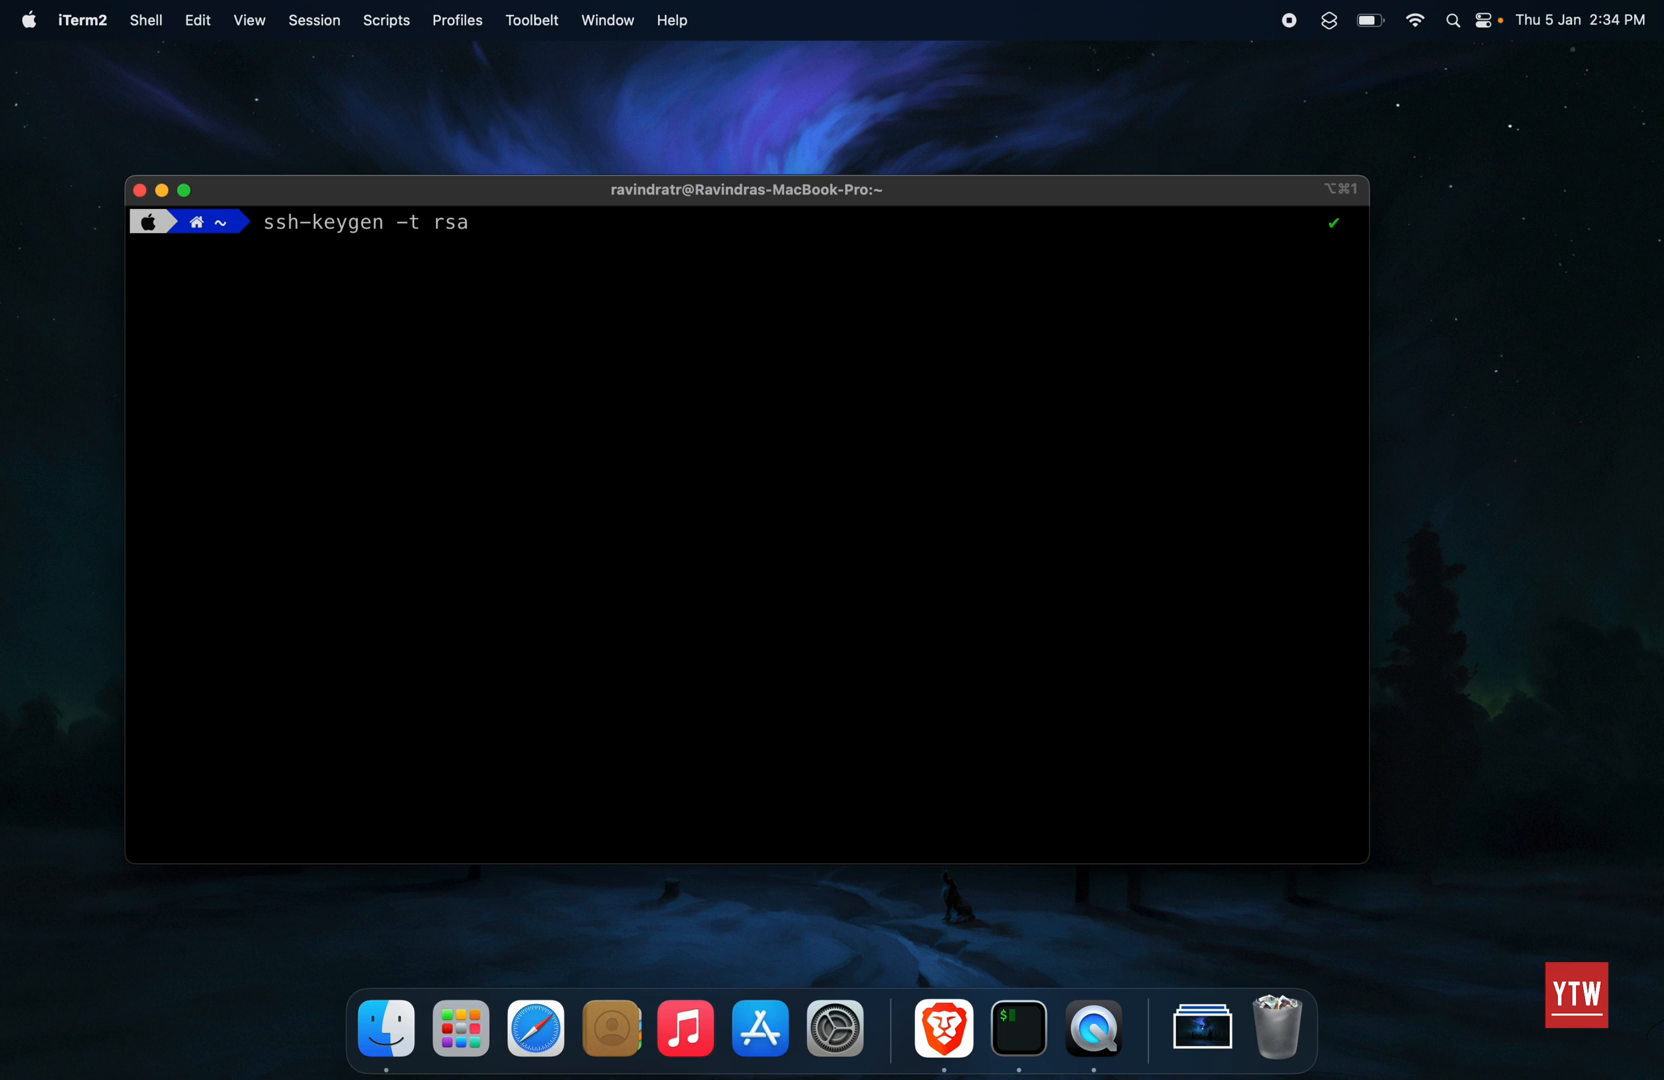
# Step: Run ssh-keygen, accepting the default id_rsa location and an empty passphrase
pyautogui.click(470, 222)
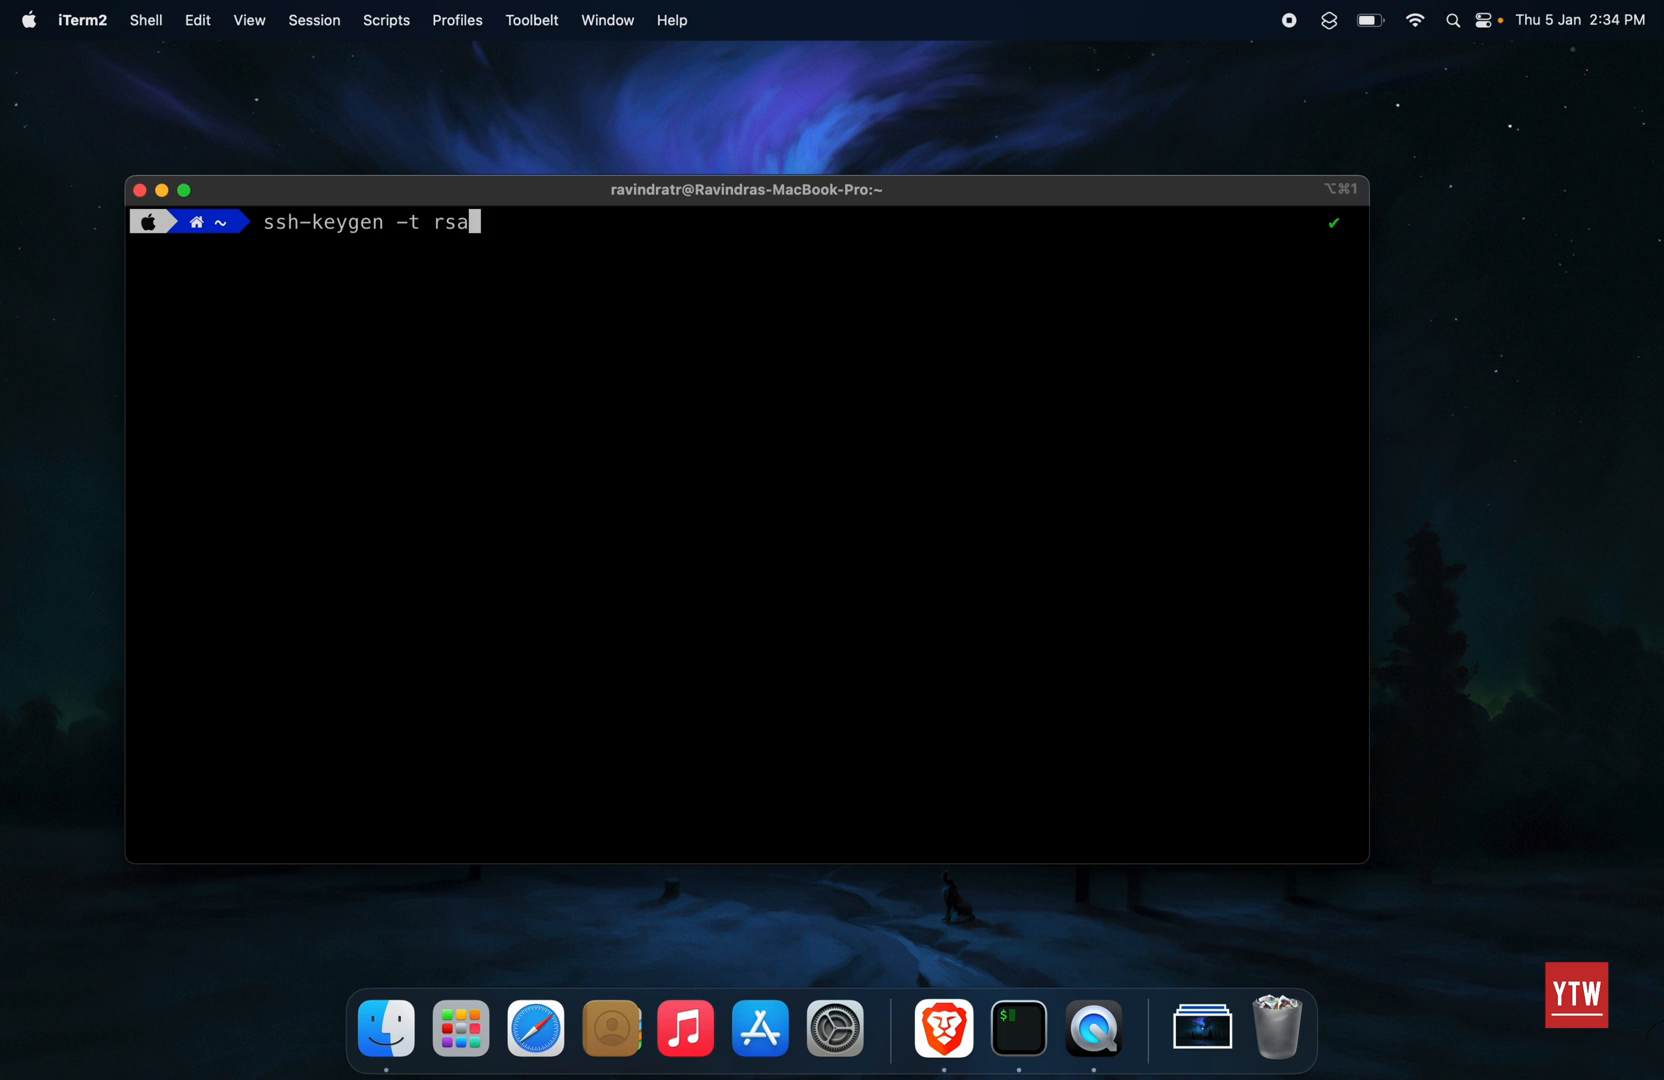
pyautogui.press('Return')
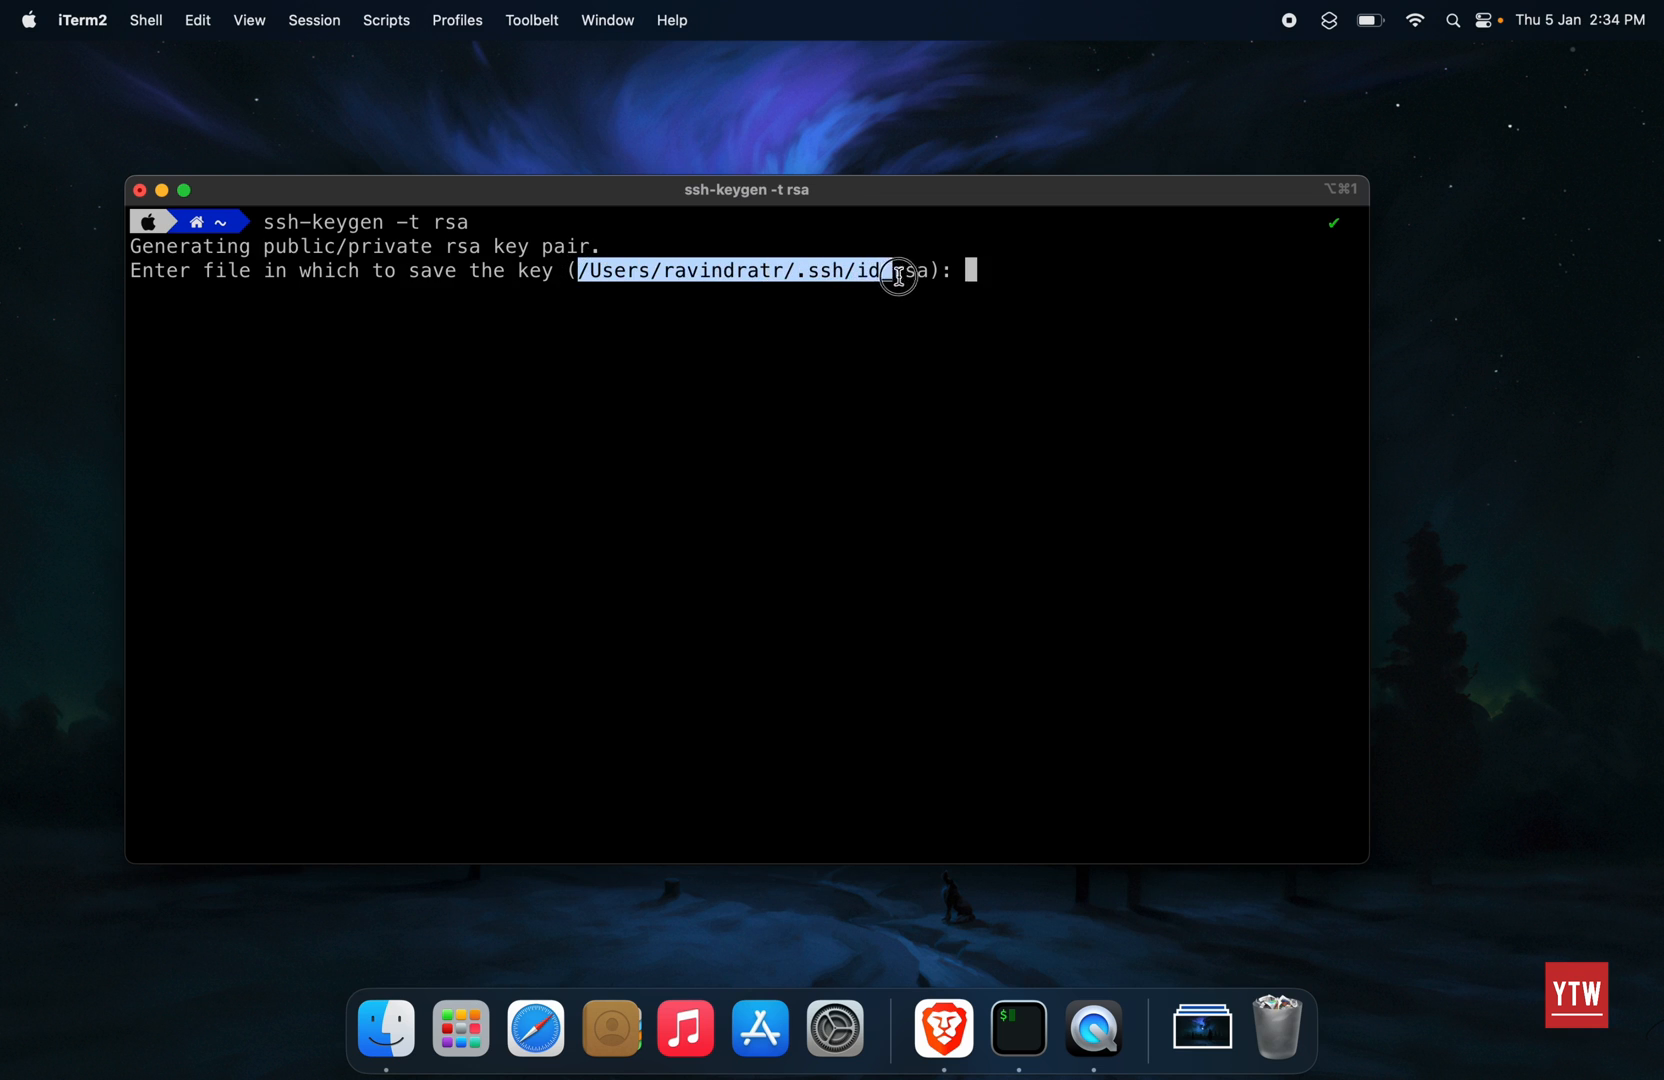
pyautogui.moveTo(1008, 268)
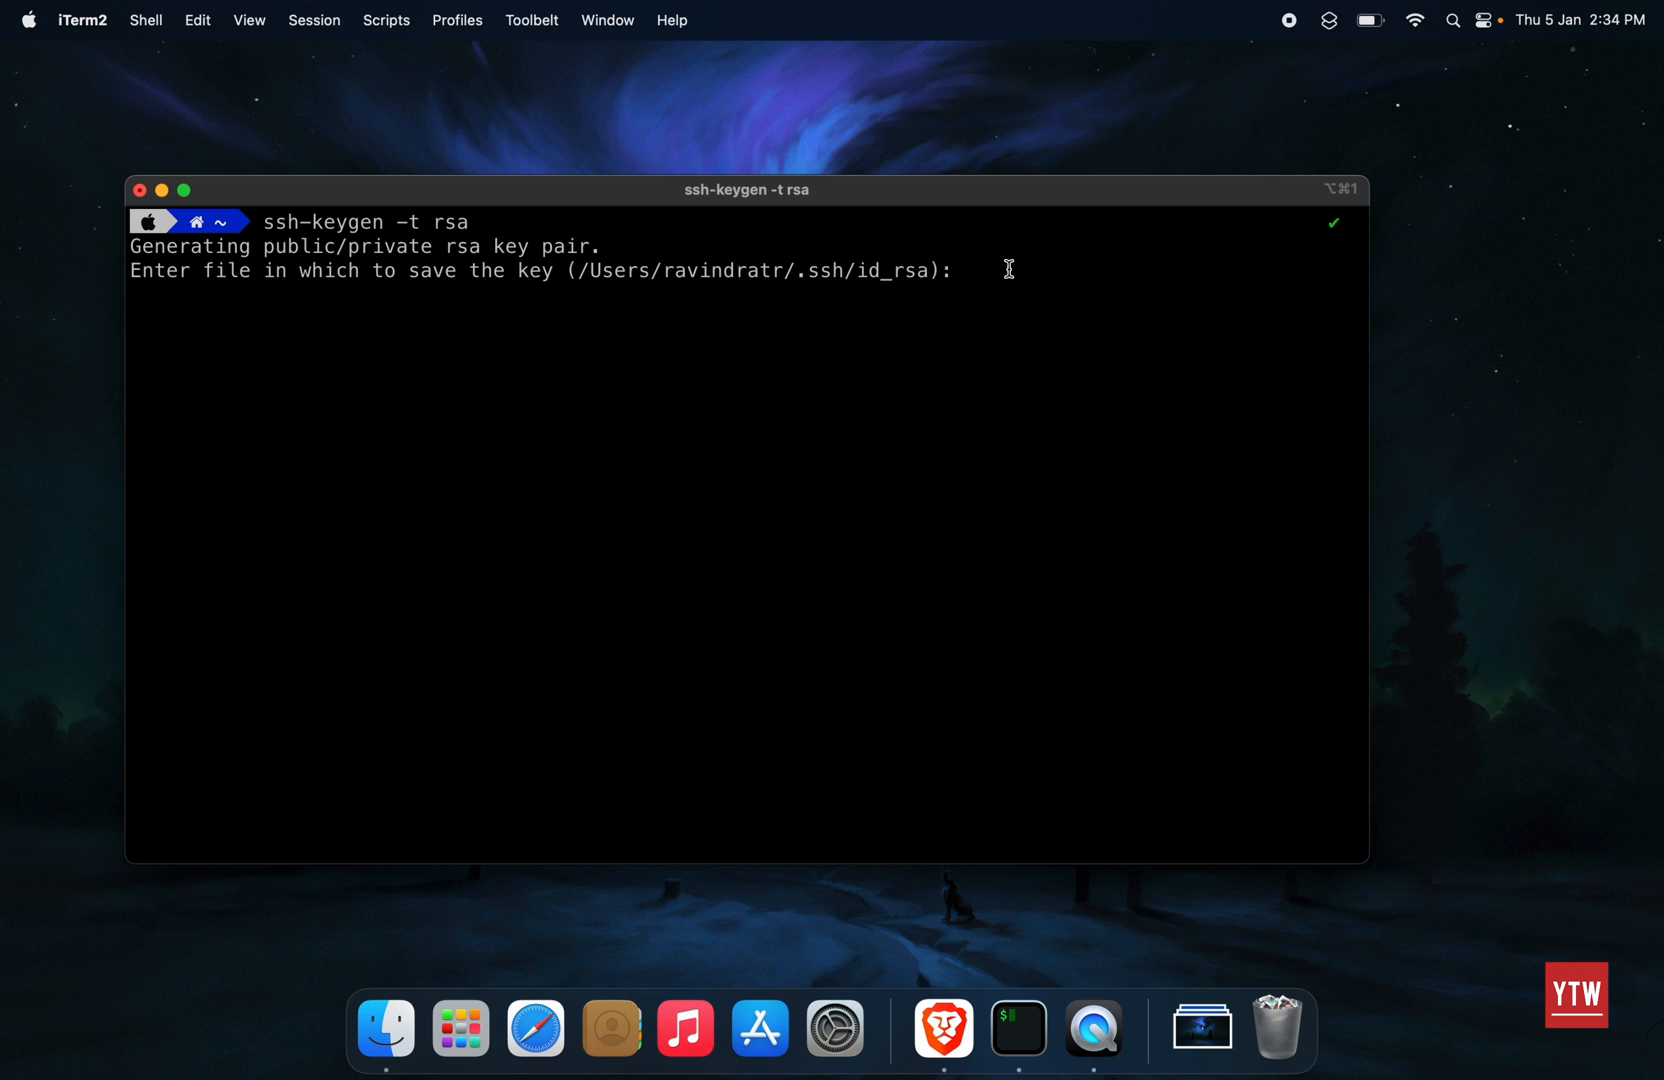
pyautogui.press('return')
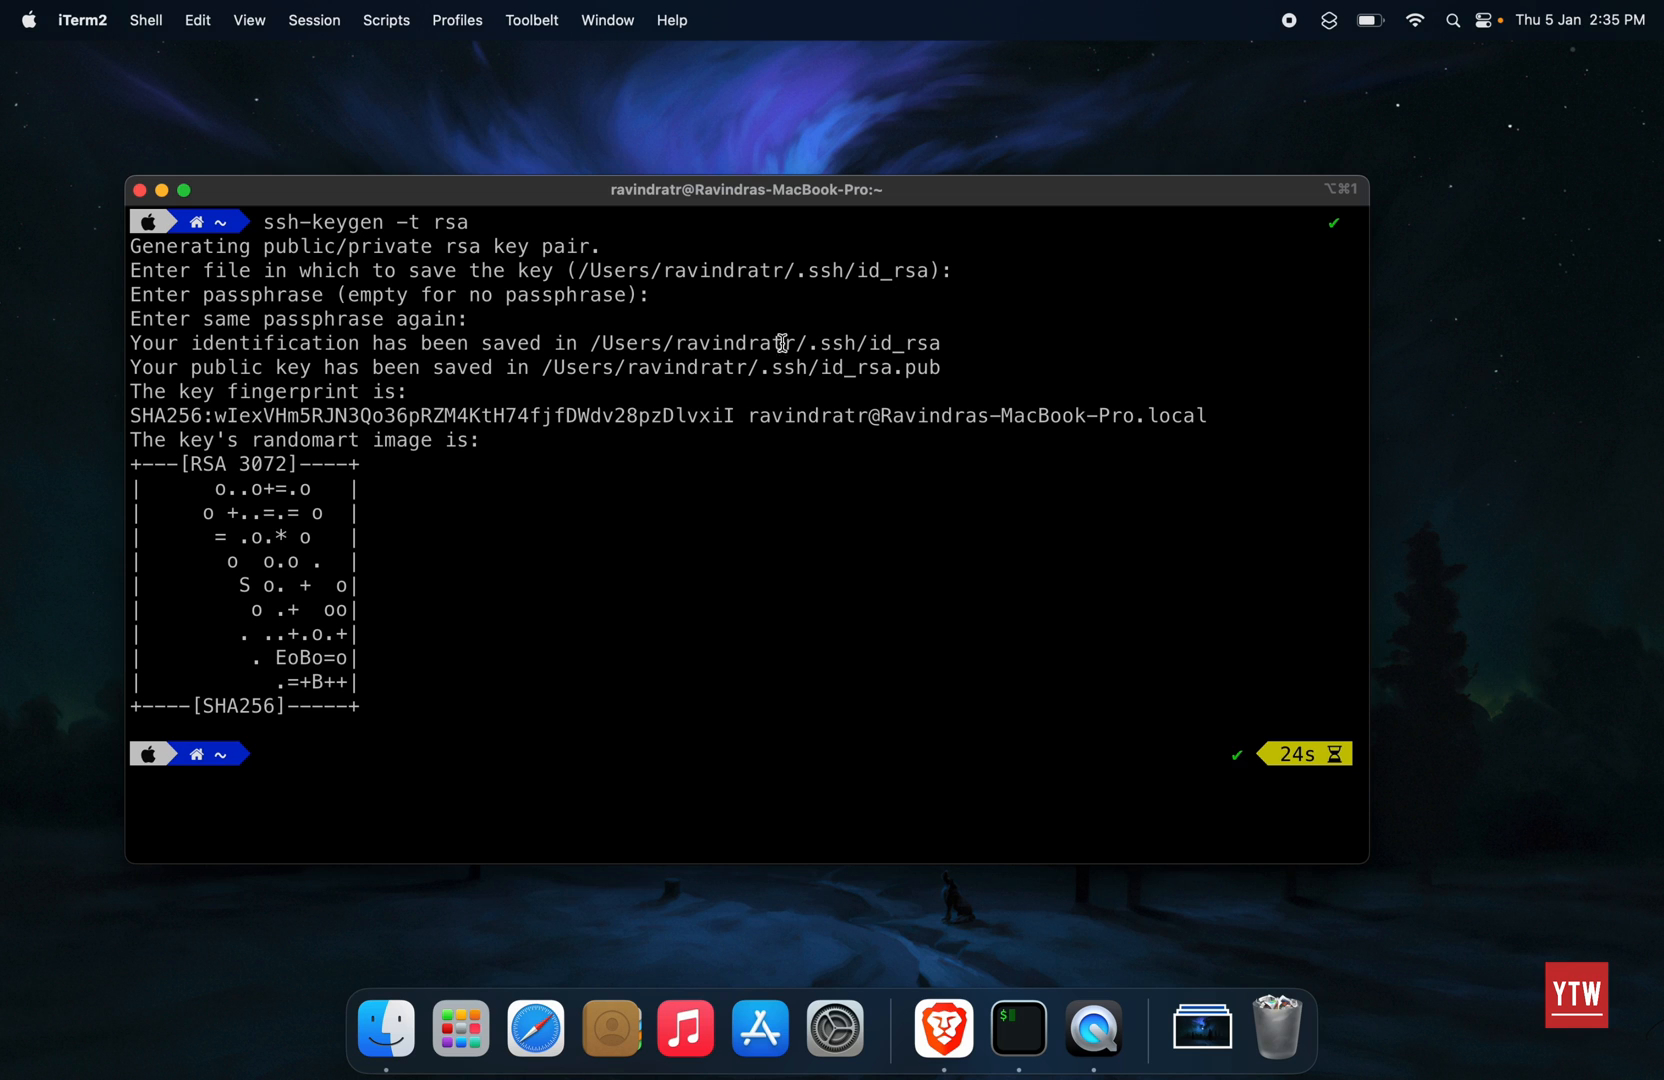
pyautogui.moveTo(542, 372)
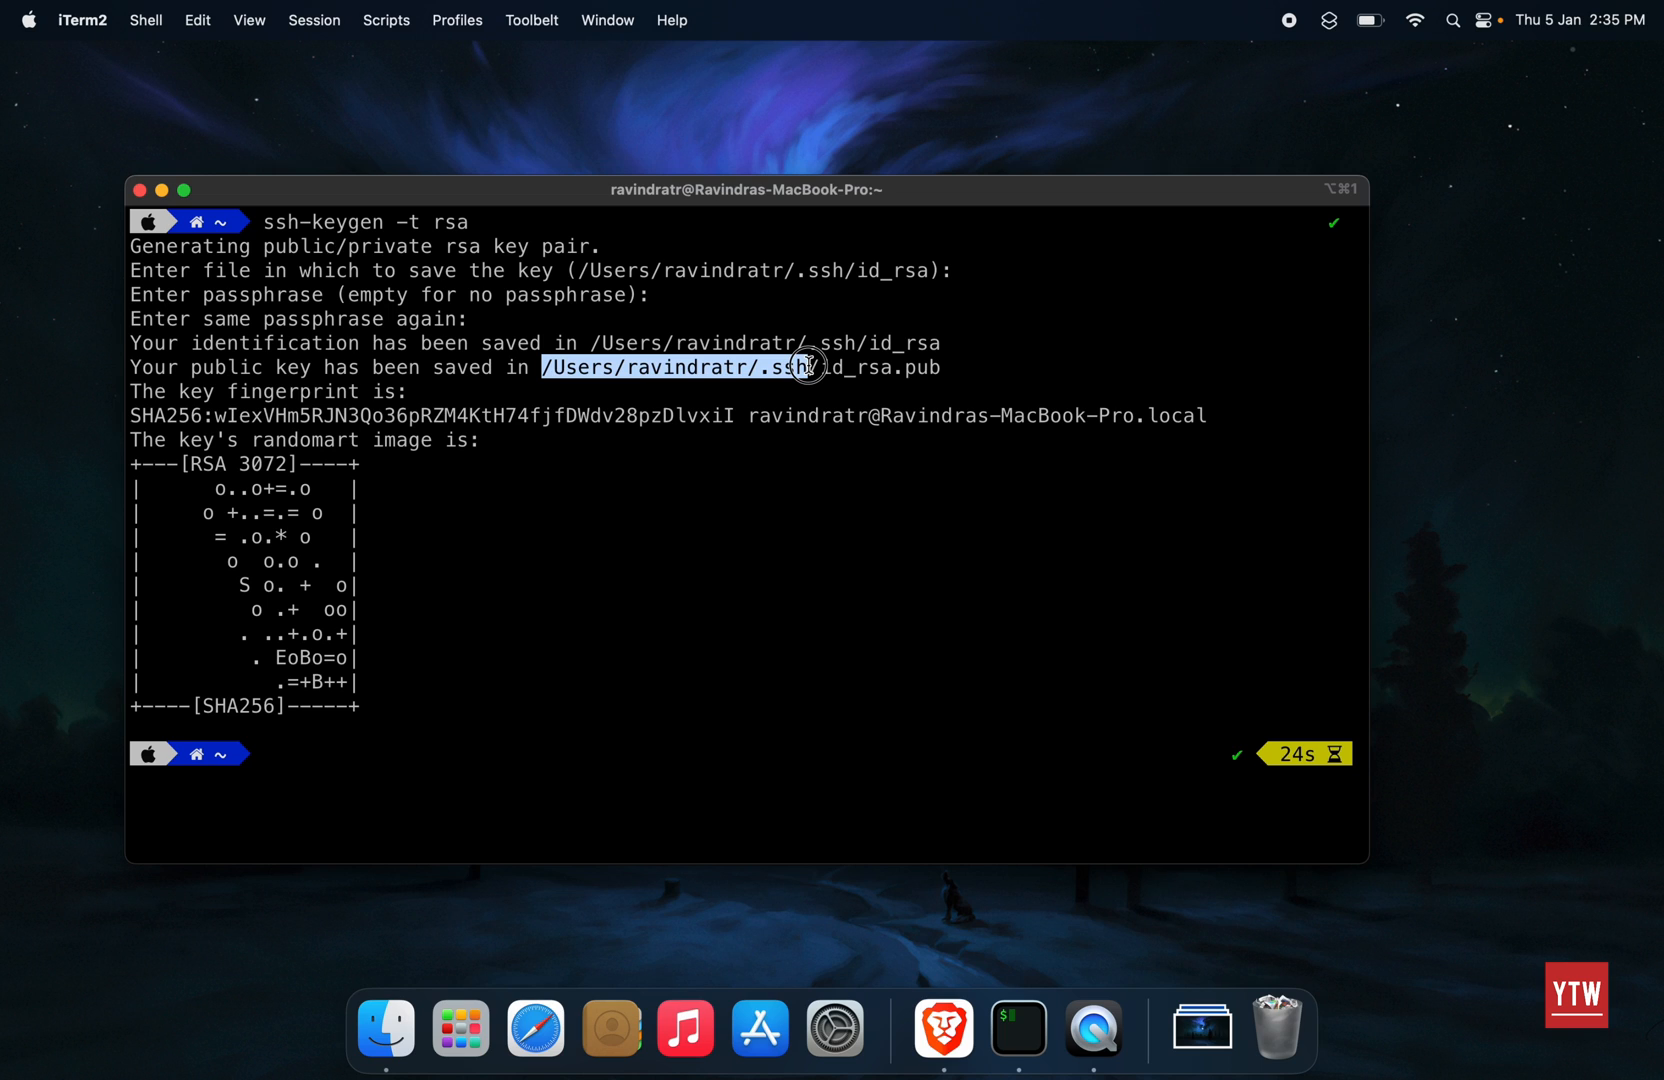
# Step: Change into ~/.ssh/, list it with ls -ltr and select the id_rsa.pub file name
pyautogui.write('cd')
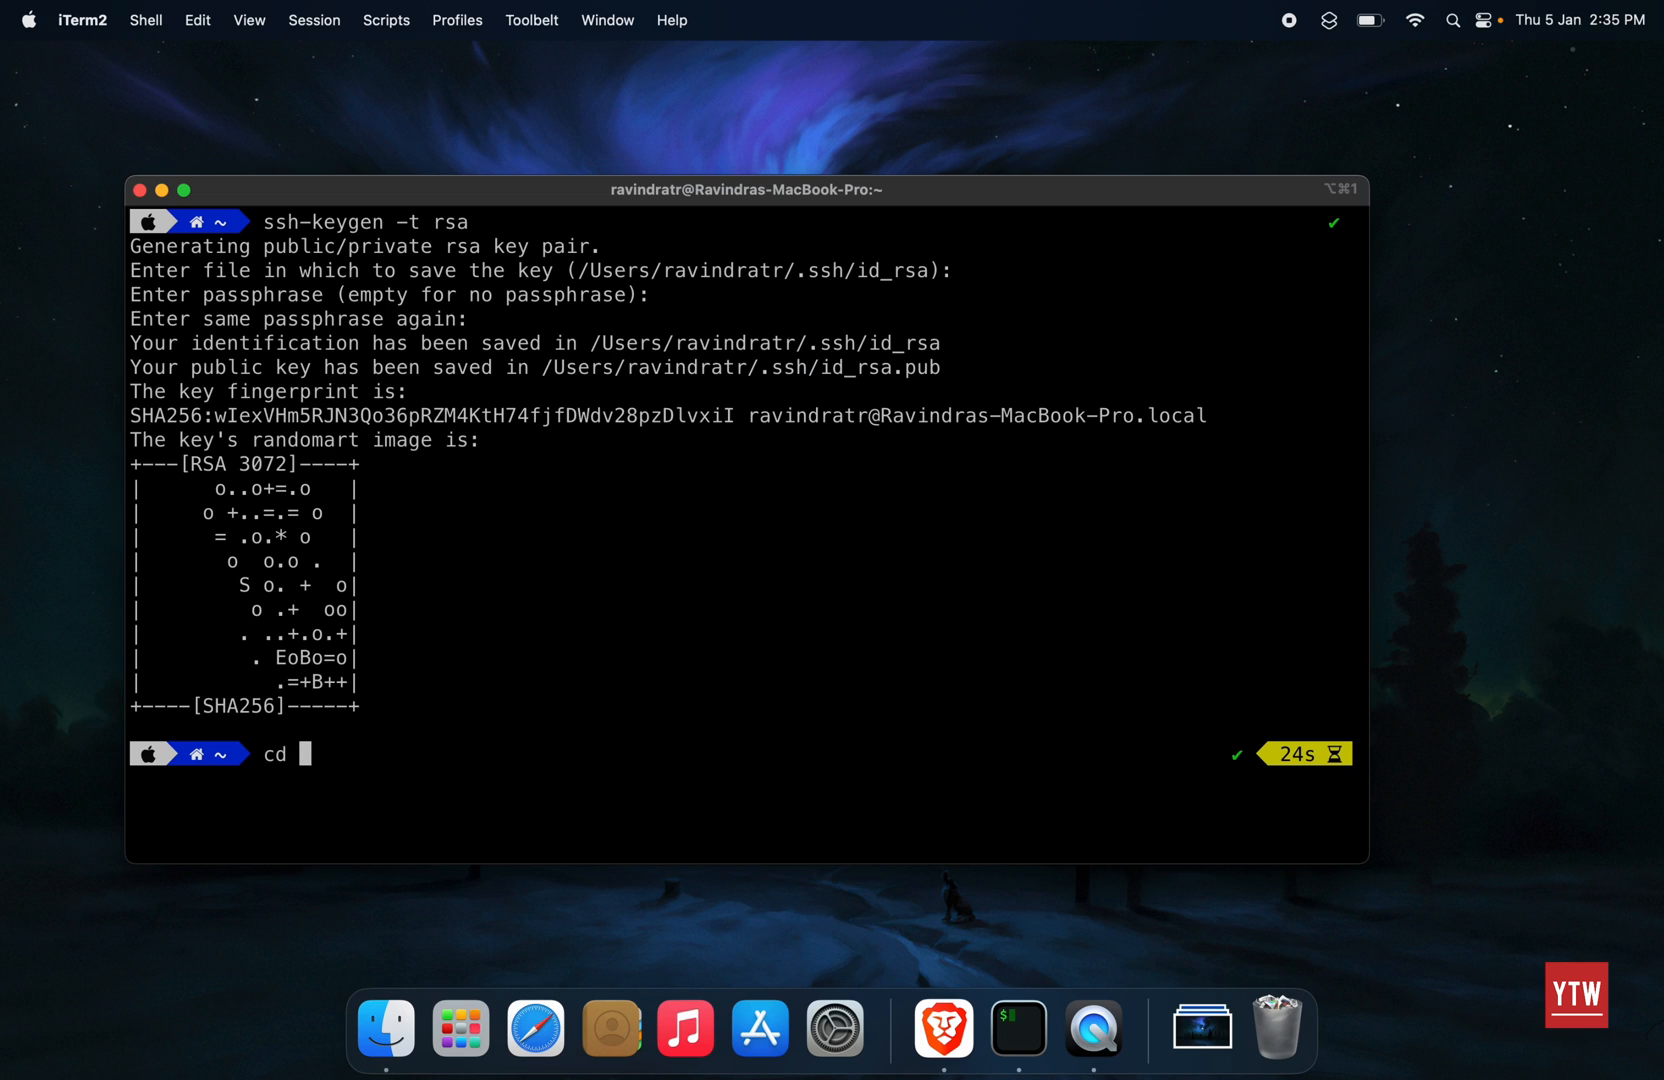
pyautogui.write('~/.')
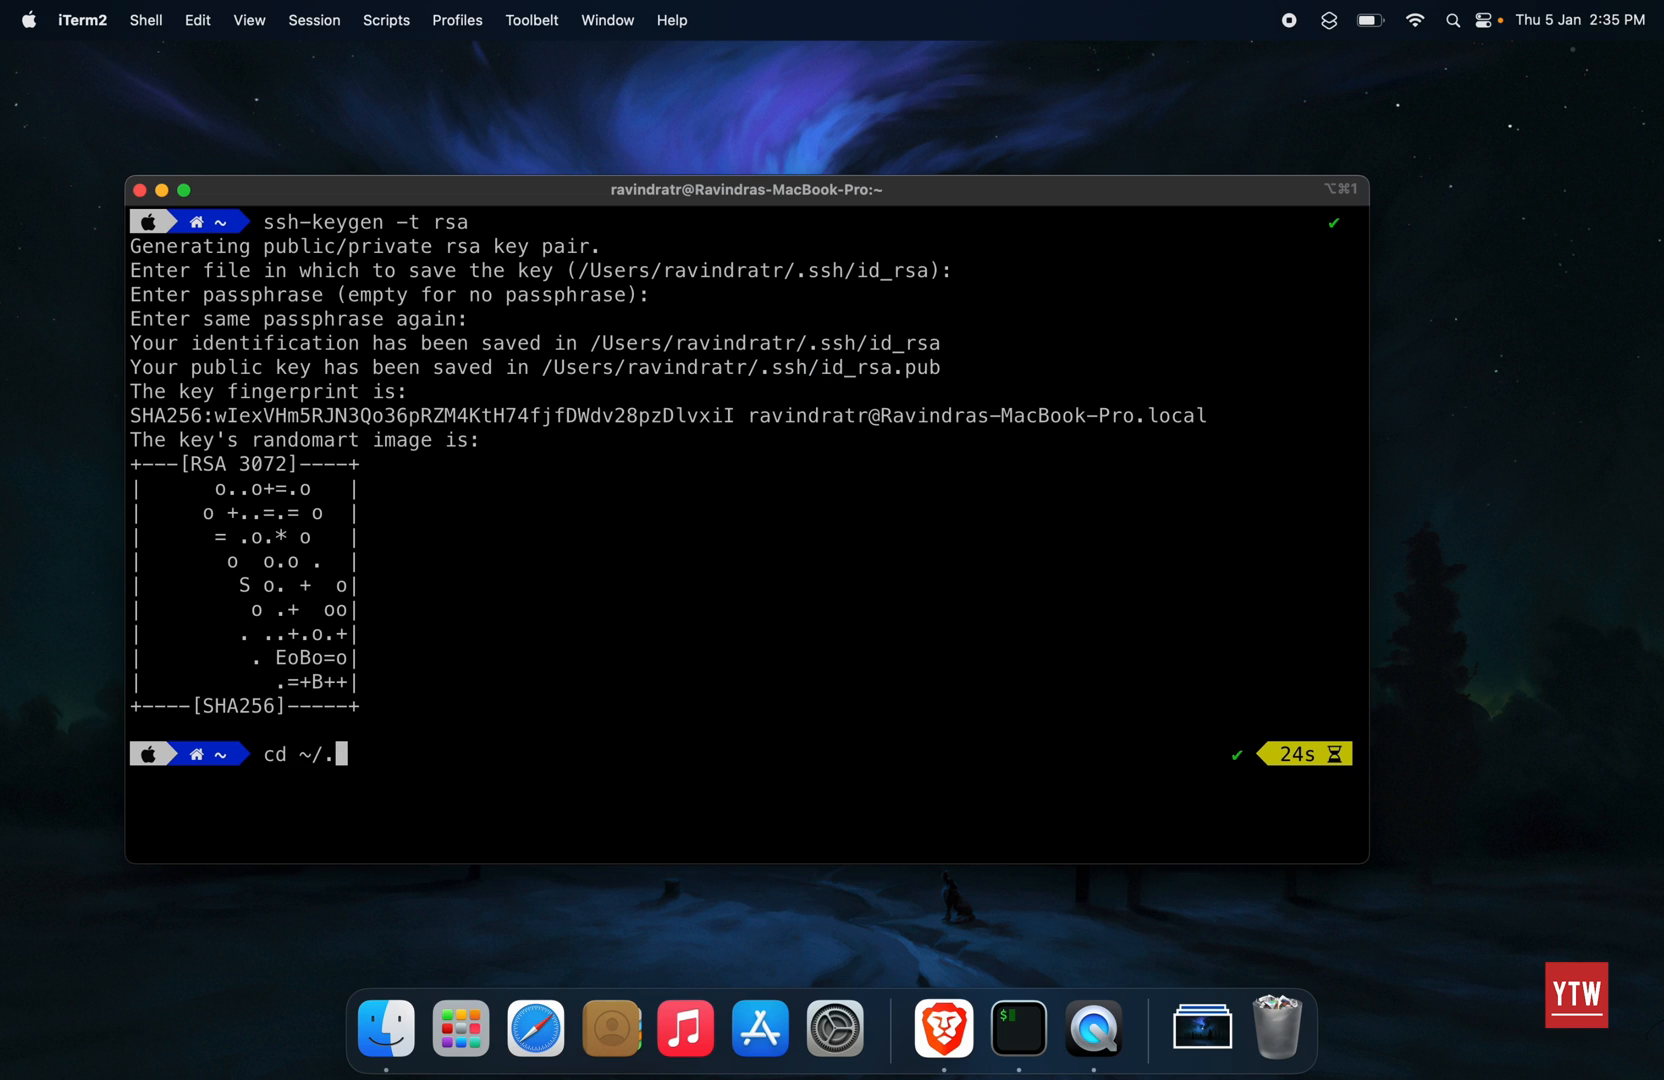
pyautogui.write('ssh/')
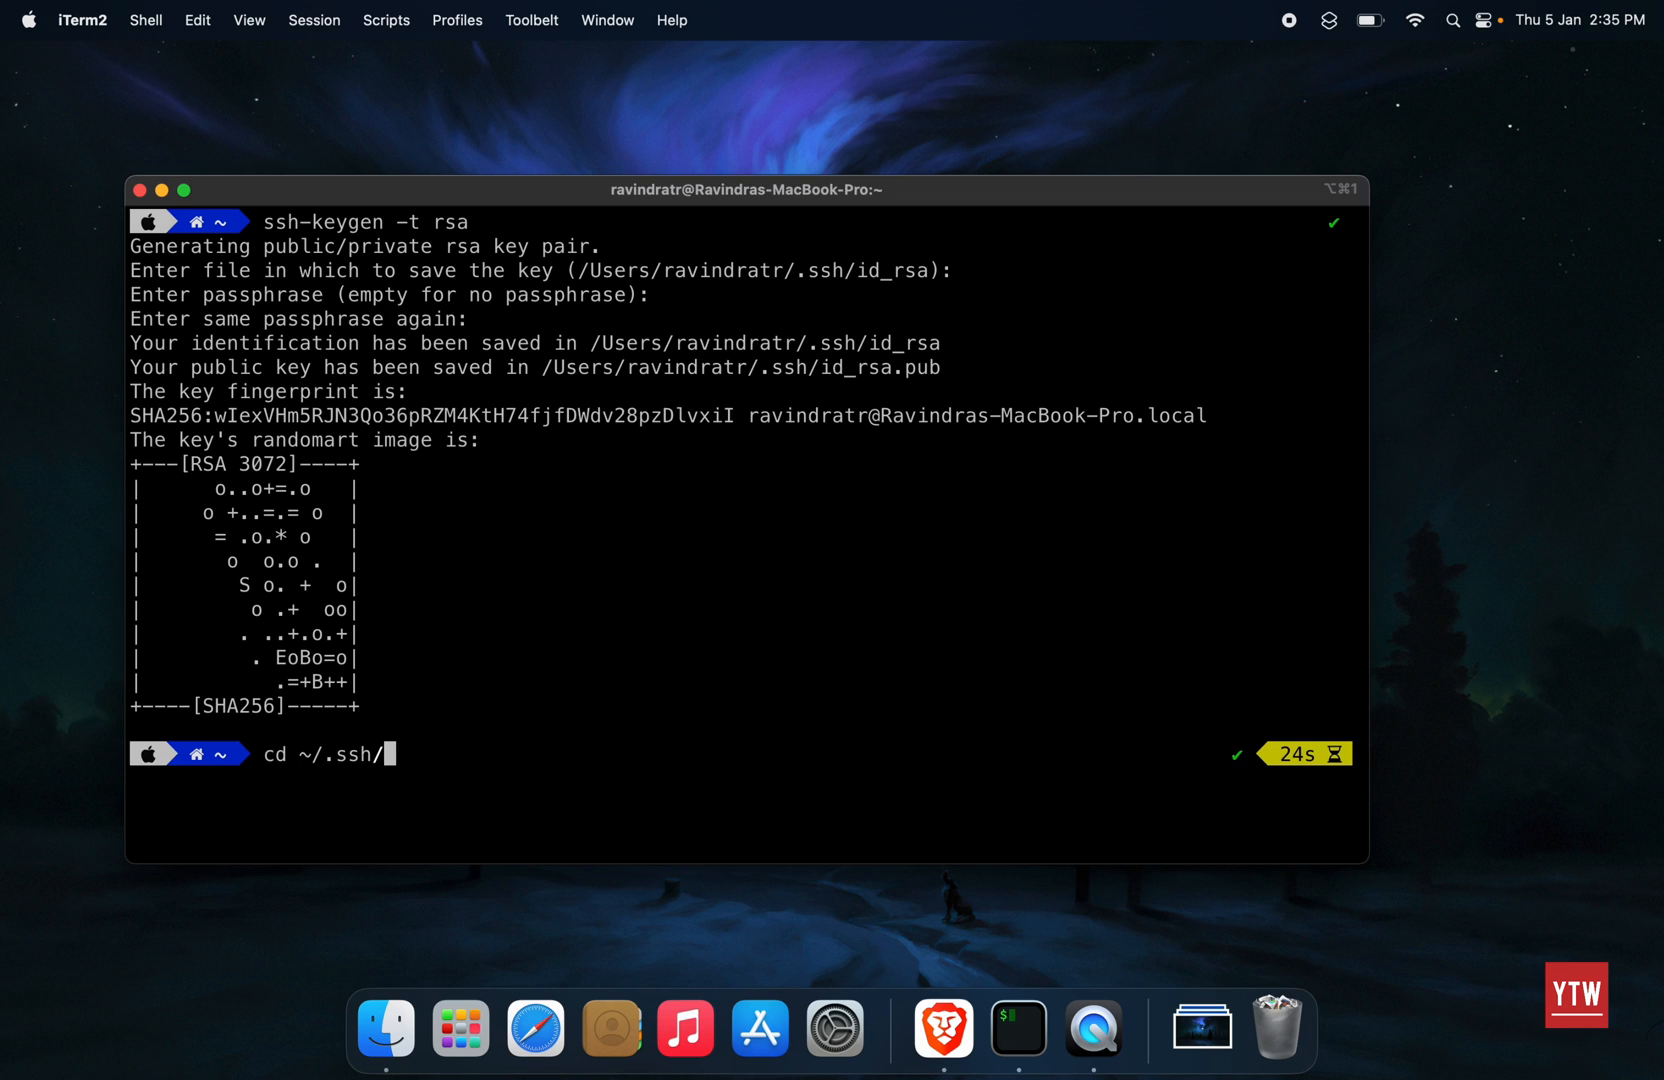
pyautogui.press('Return')
pyautogui.write('ls -ltr')
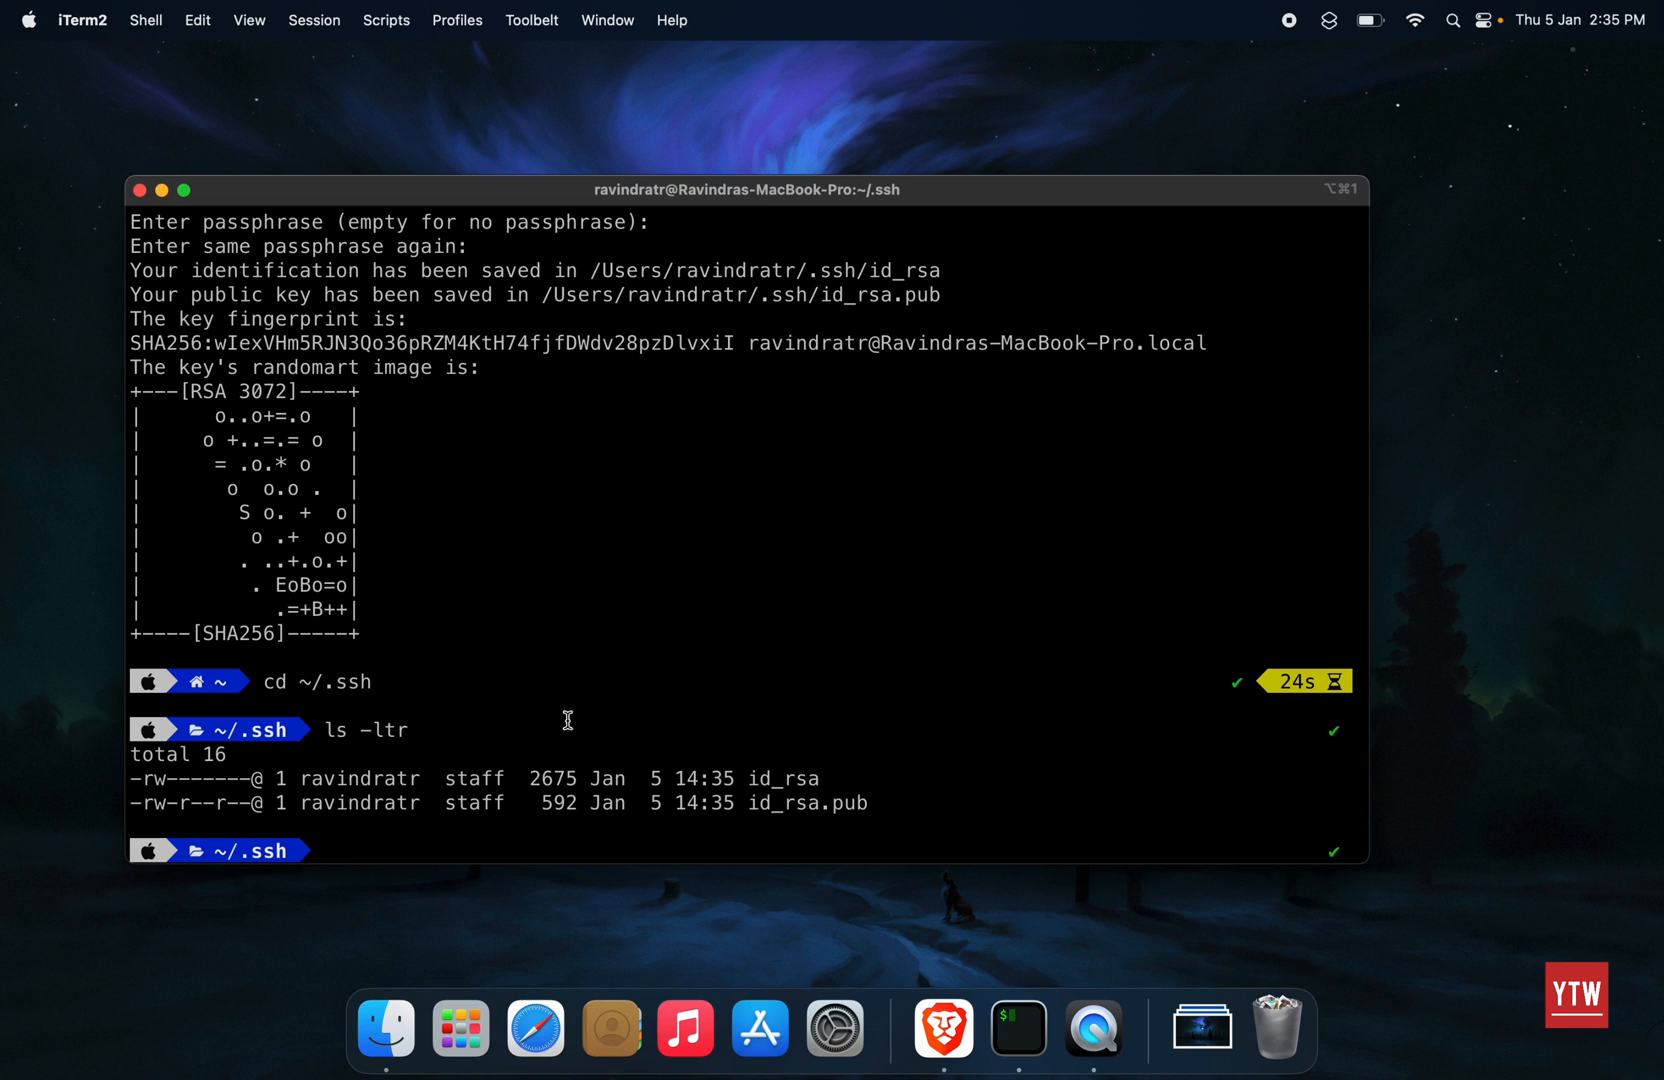
pyautogui.moveTo(746, 796)
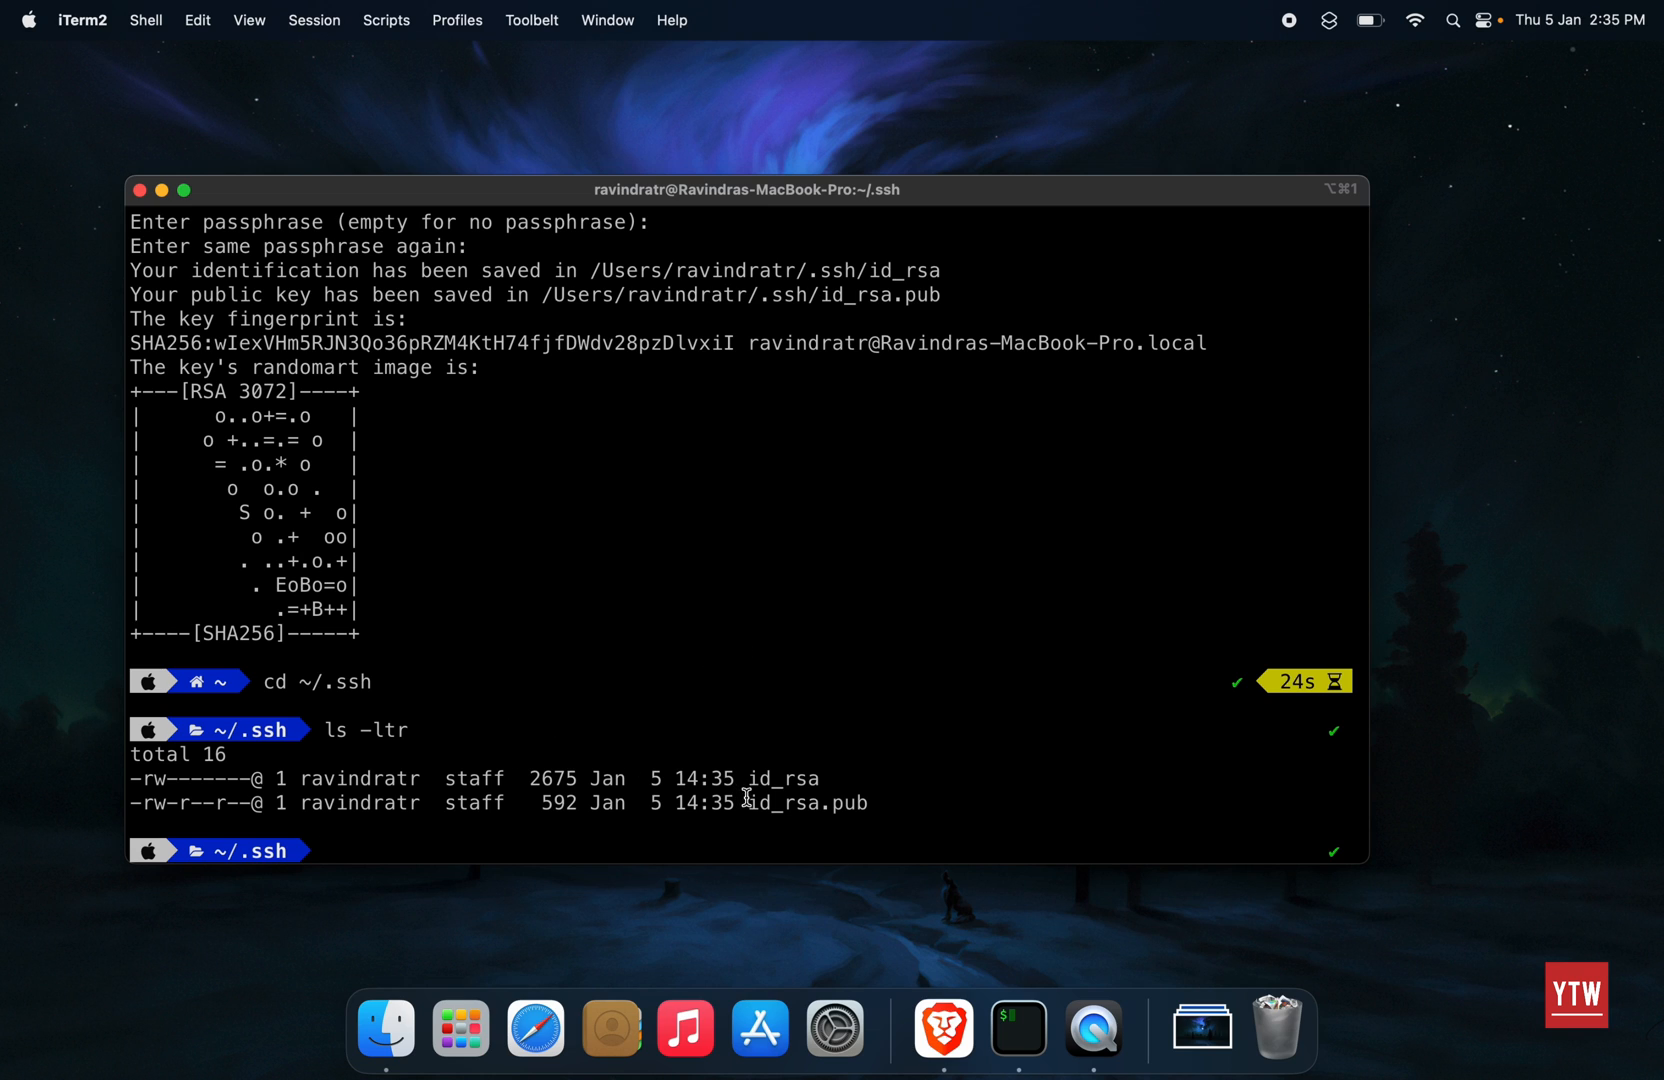
pyautogui.doubleClick(804, 802)
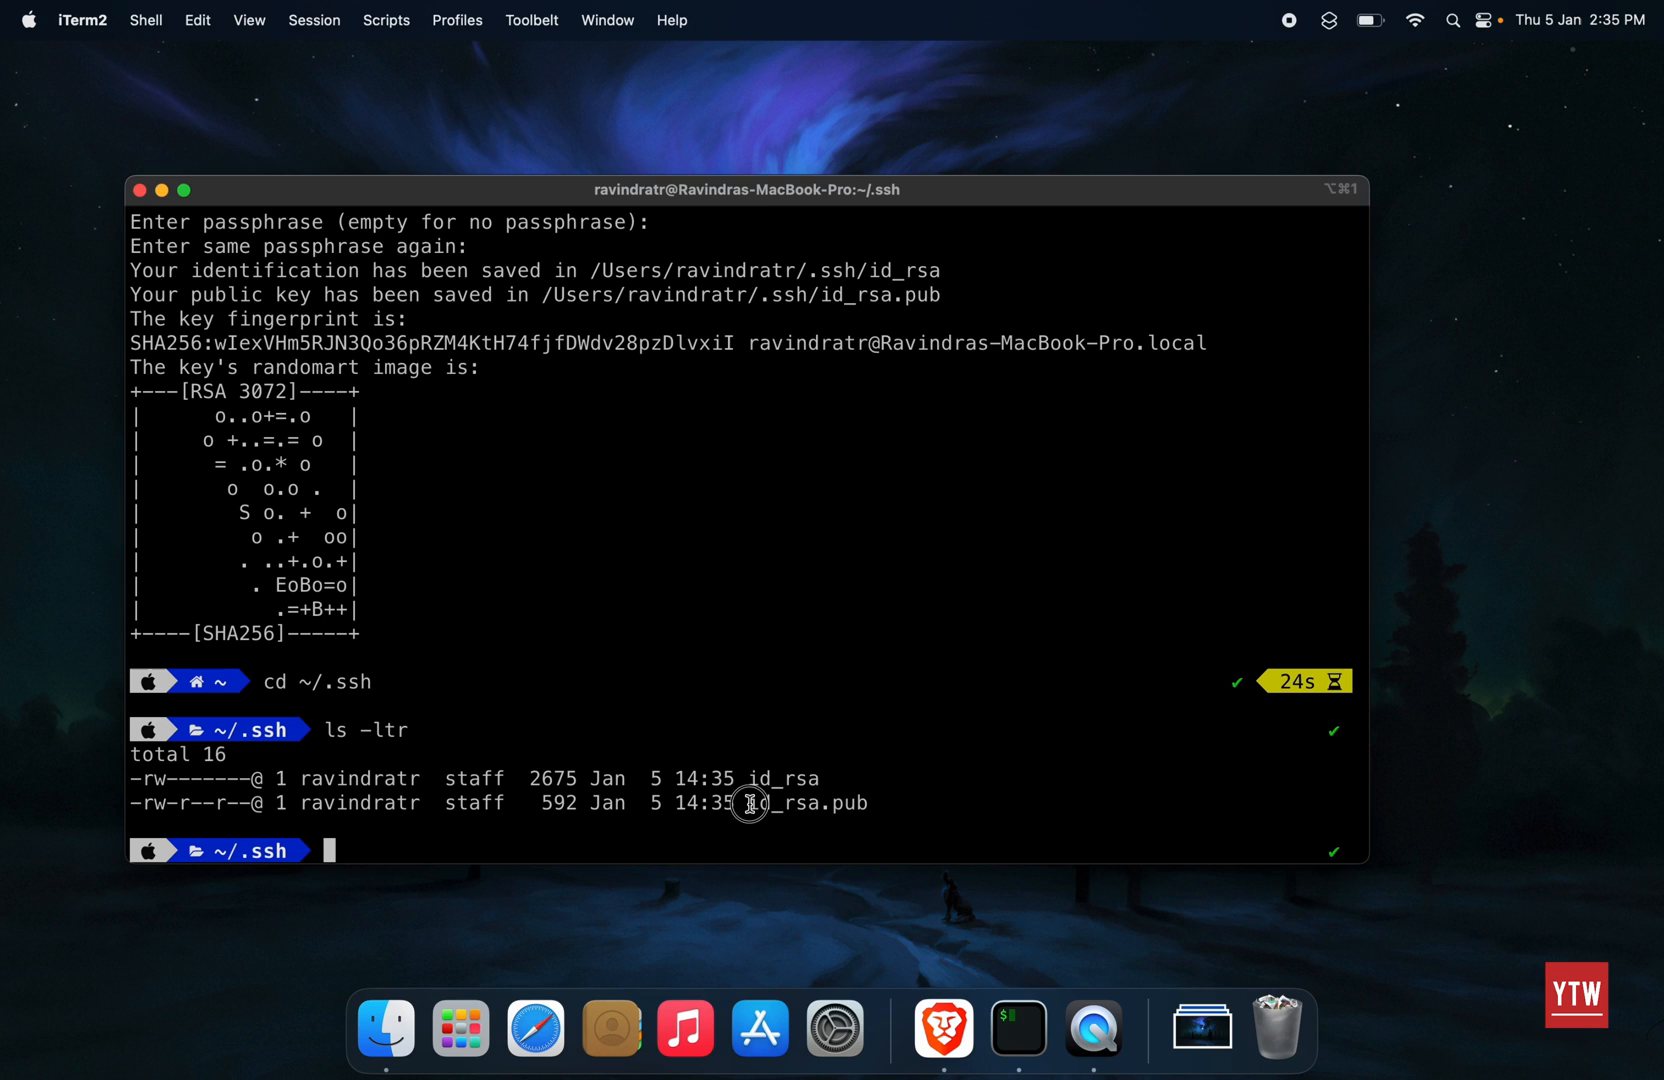
pyautogui.doubleClick(804, 804)
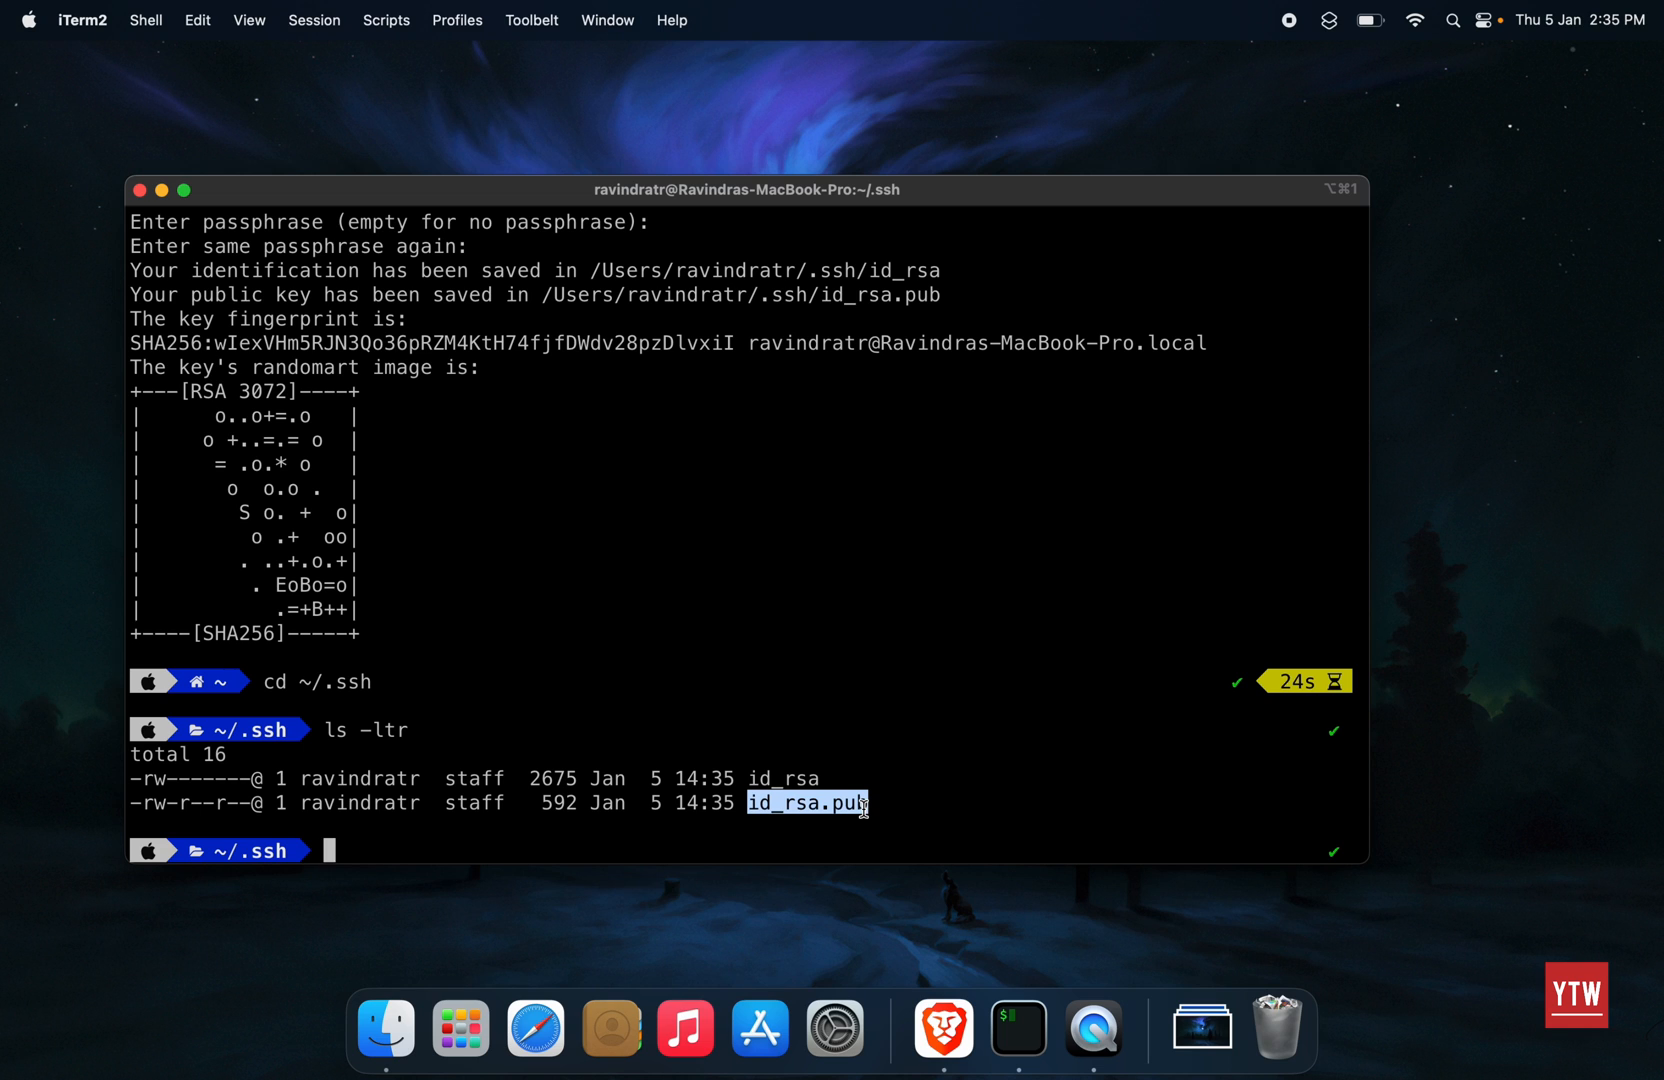
pyautogui.moveTo(940, 1030)
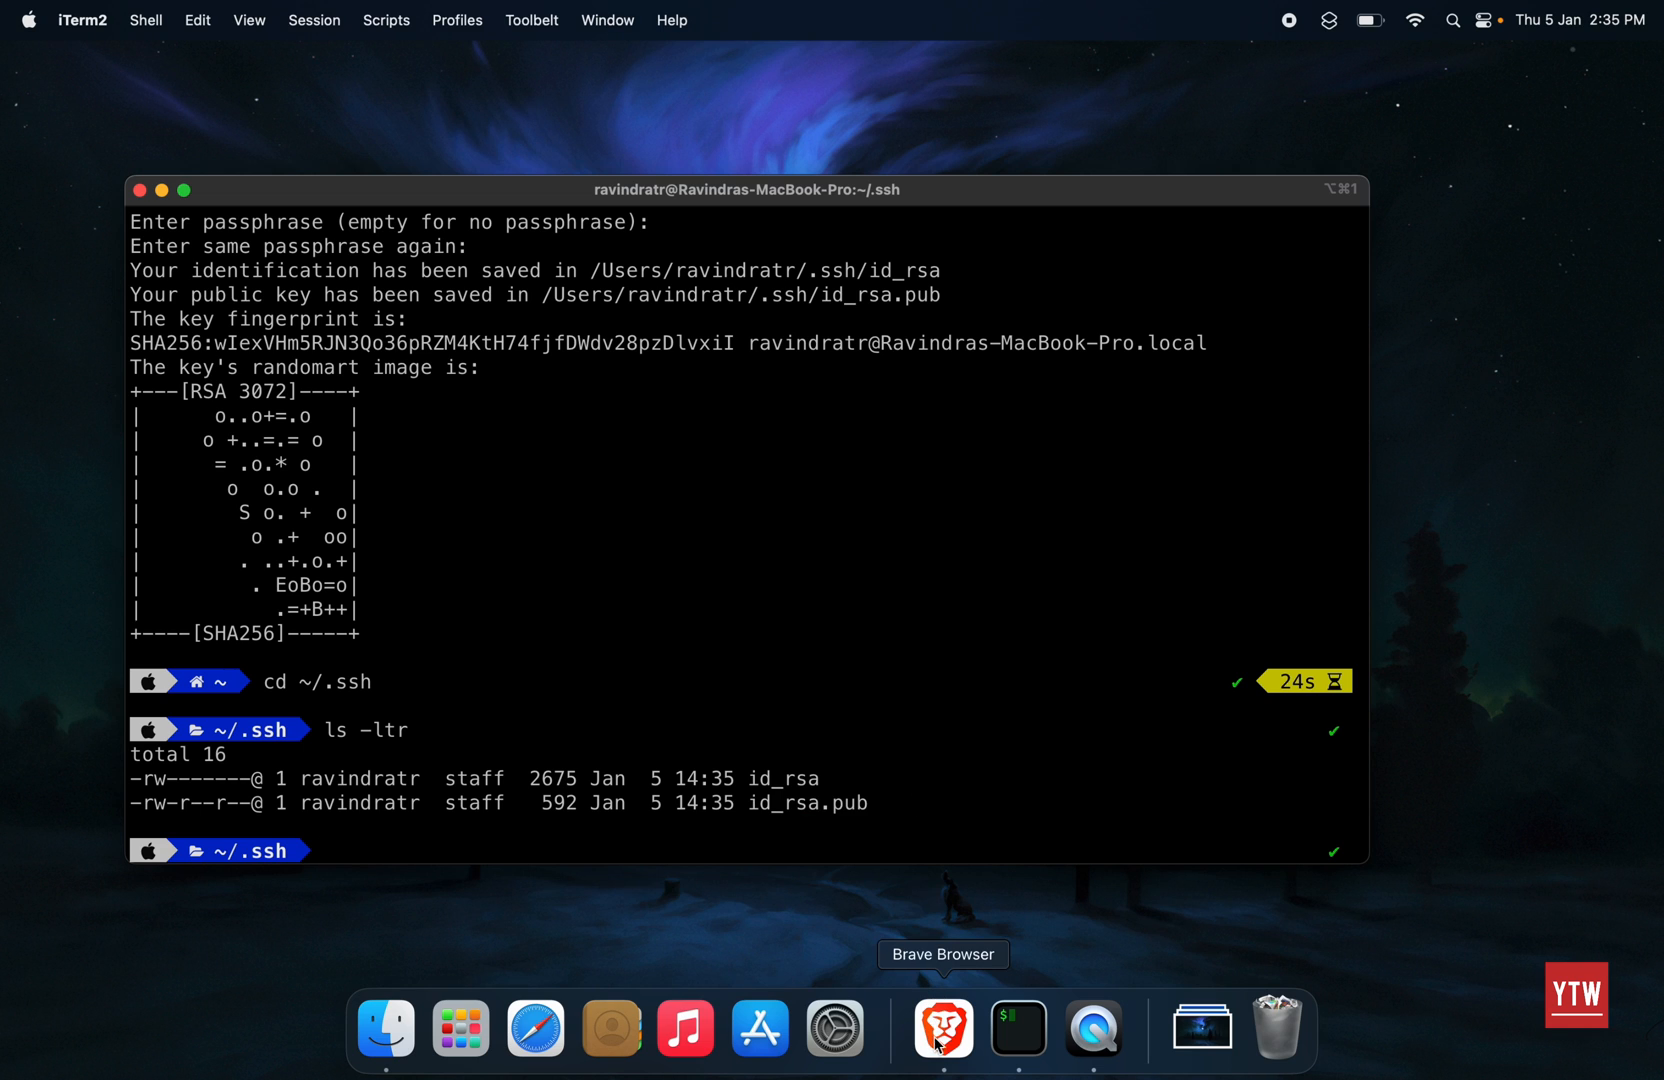
# Step: In the browser, go from the GitHub profile menu to Settings, then SSH and GPG keys
pyautogui.click(940, 1026)
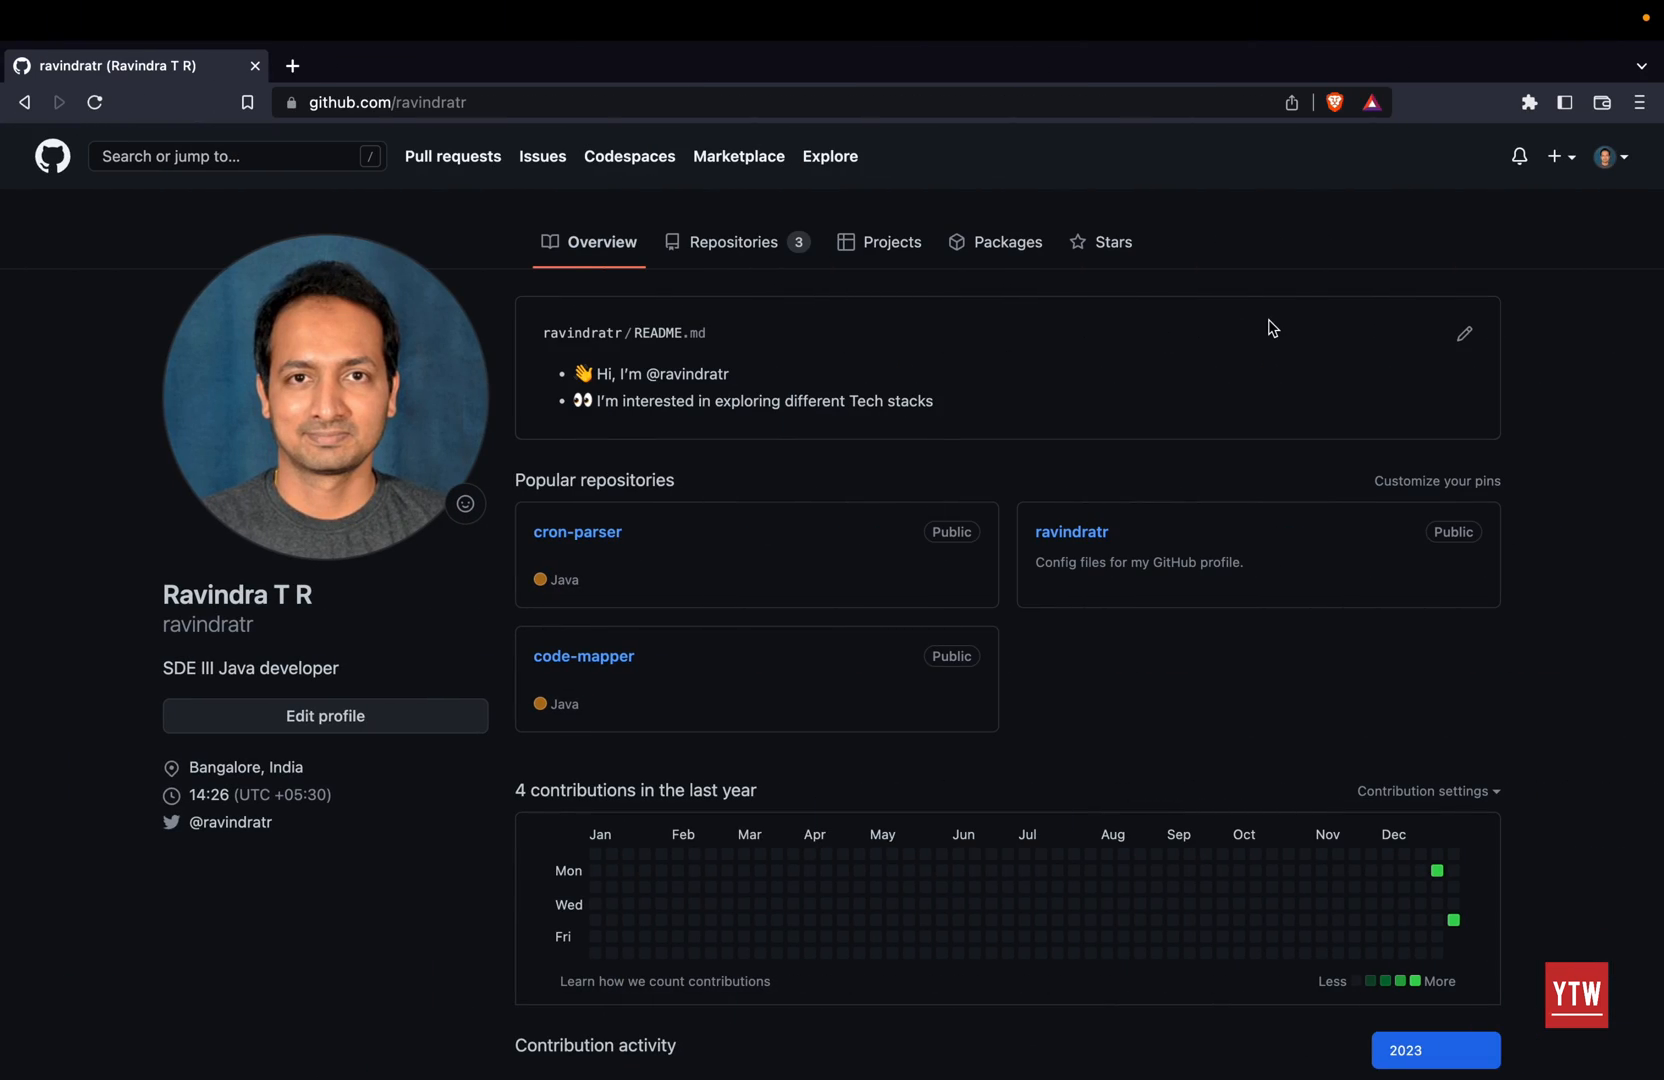
pyautogui.click(1606, 156)
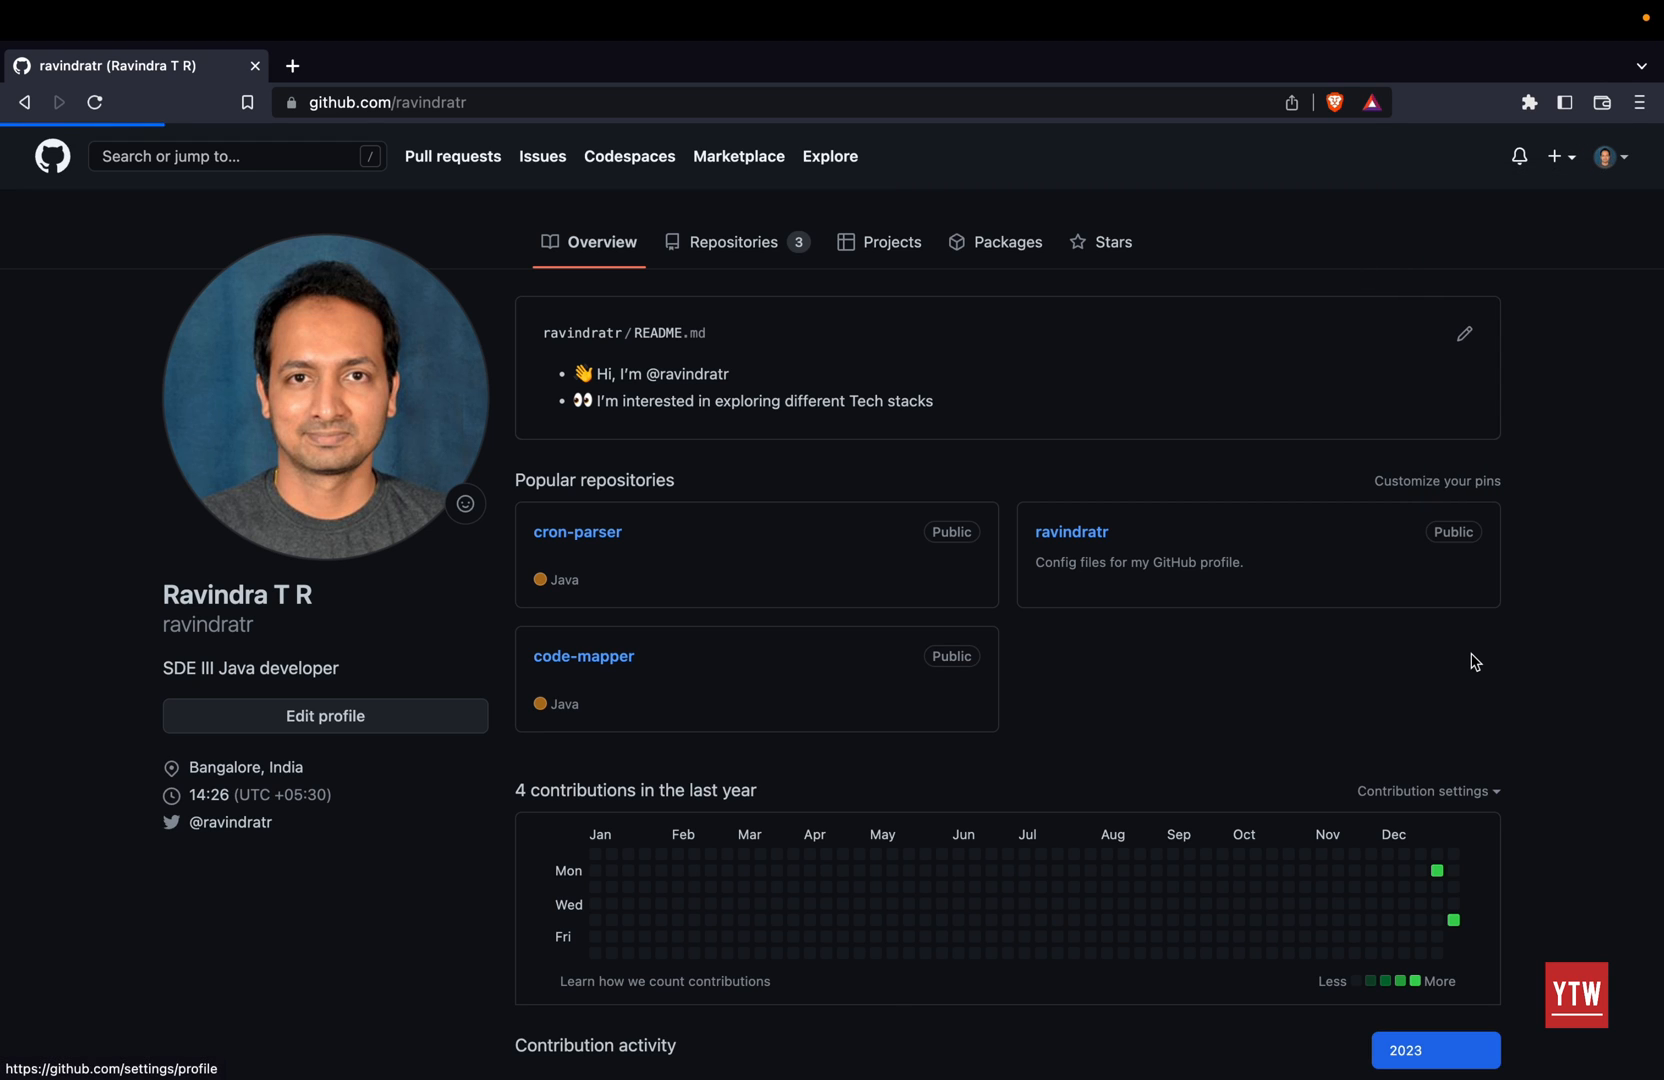
pyautogui.click(324, 716)
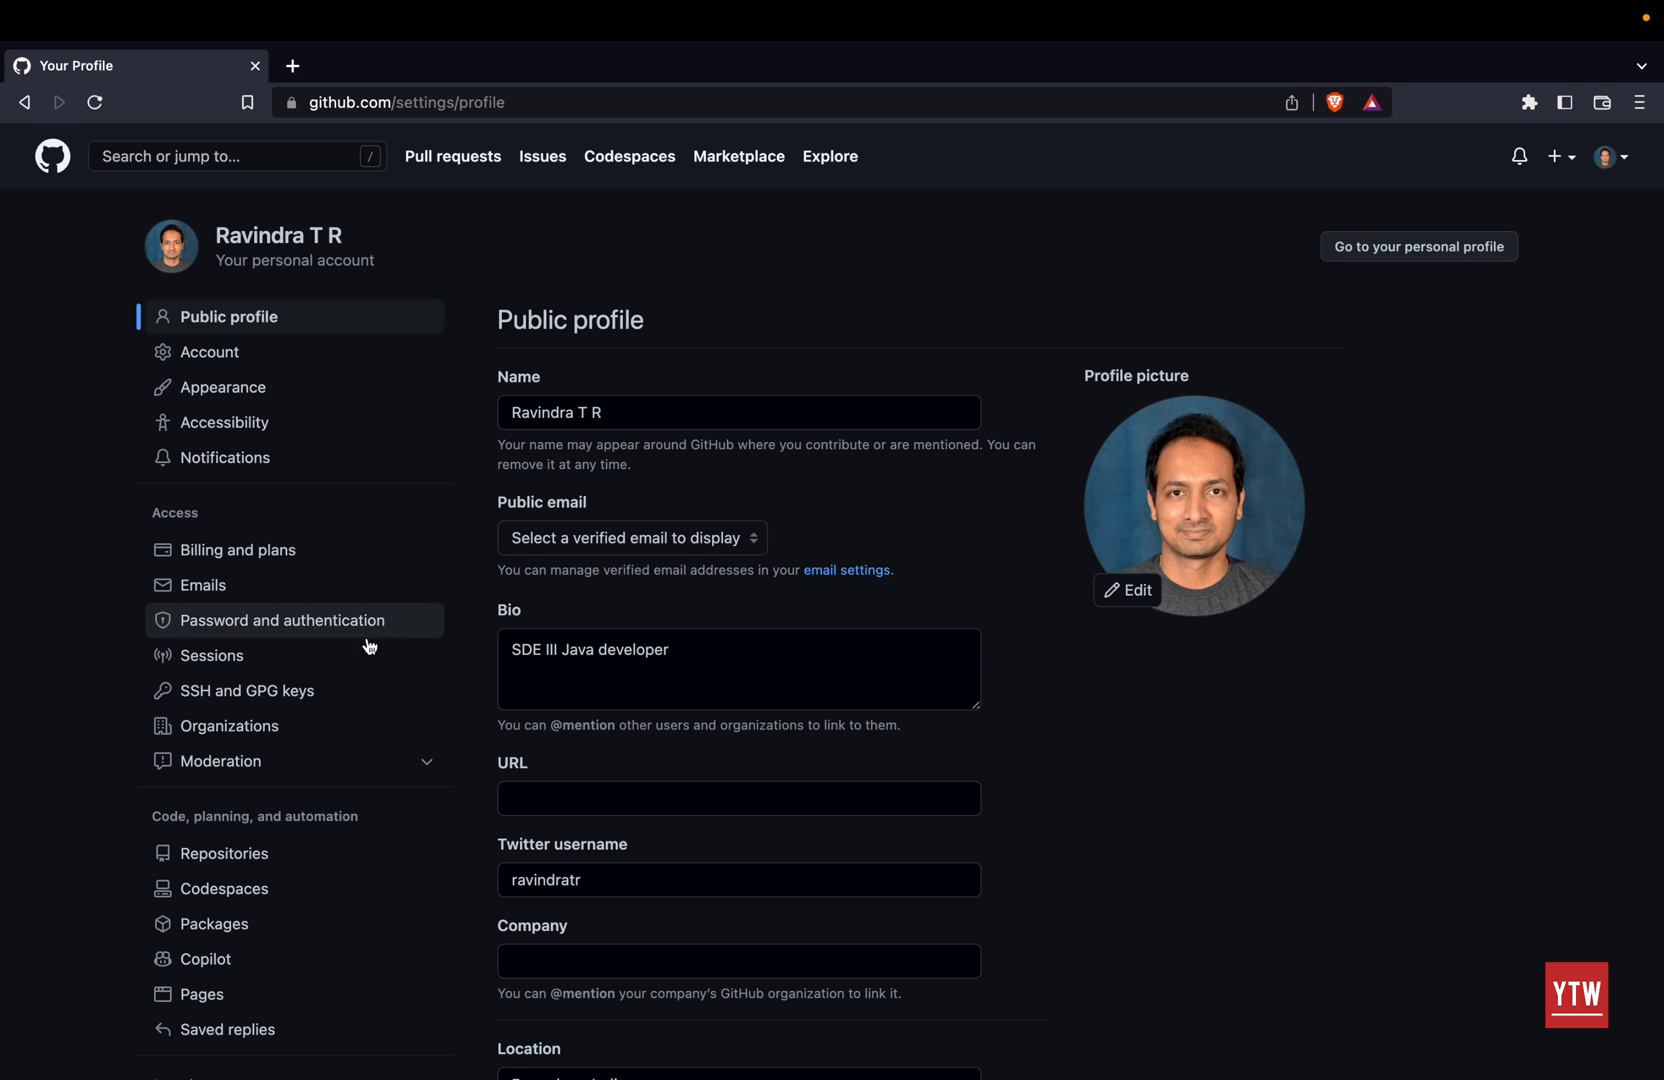
pyautogui.moveTo(248, 690)
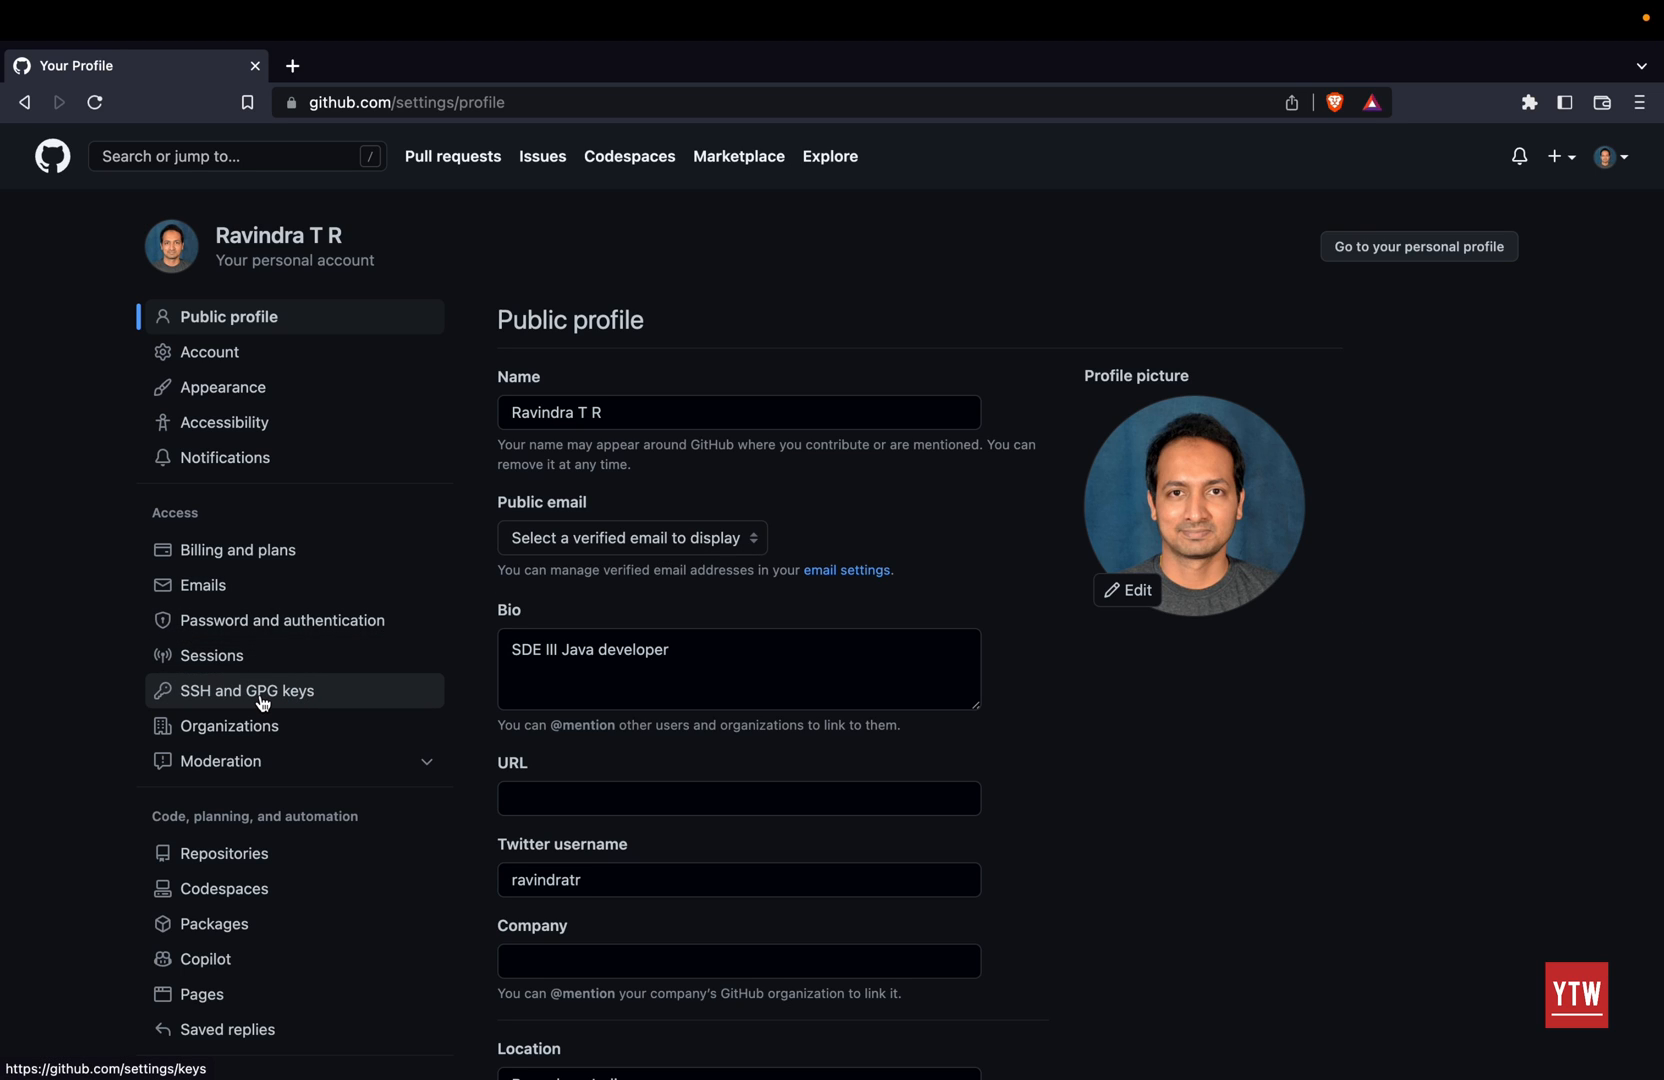
pyautogui.click(246, 690)
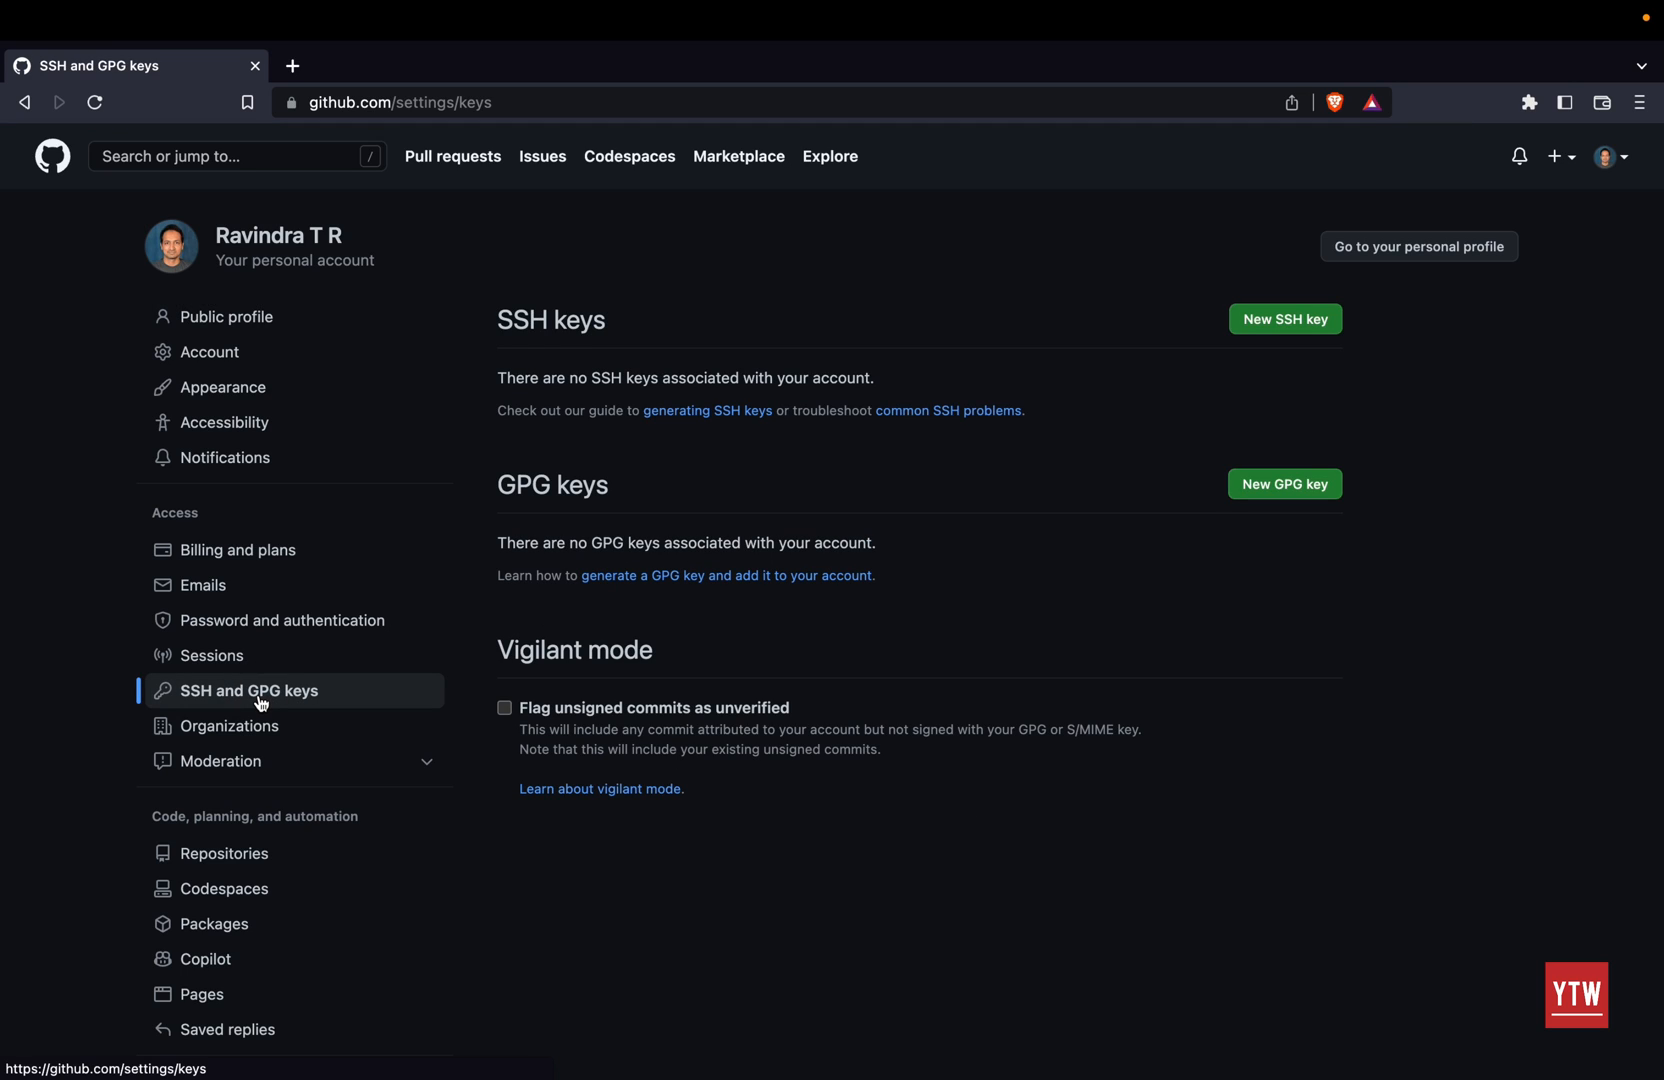
pyautogui.moveTo(614, 346)
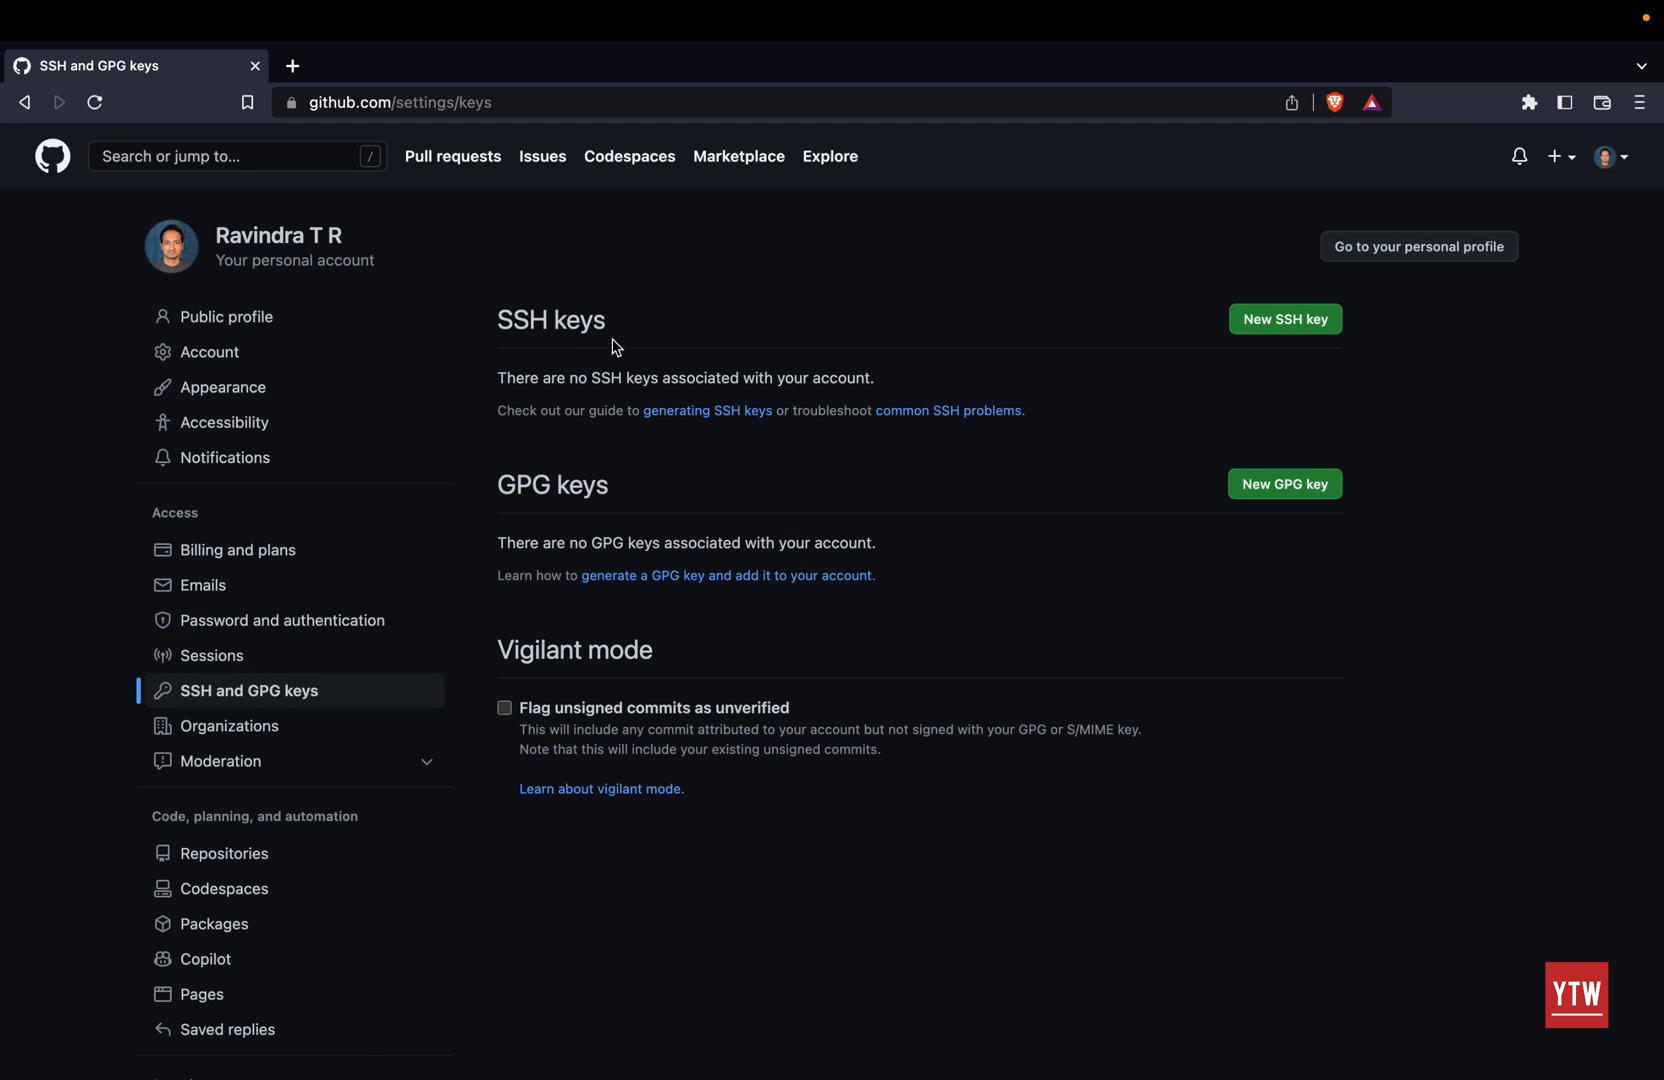
pyautogui.moveTo(654, 342)
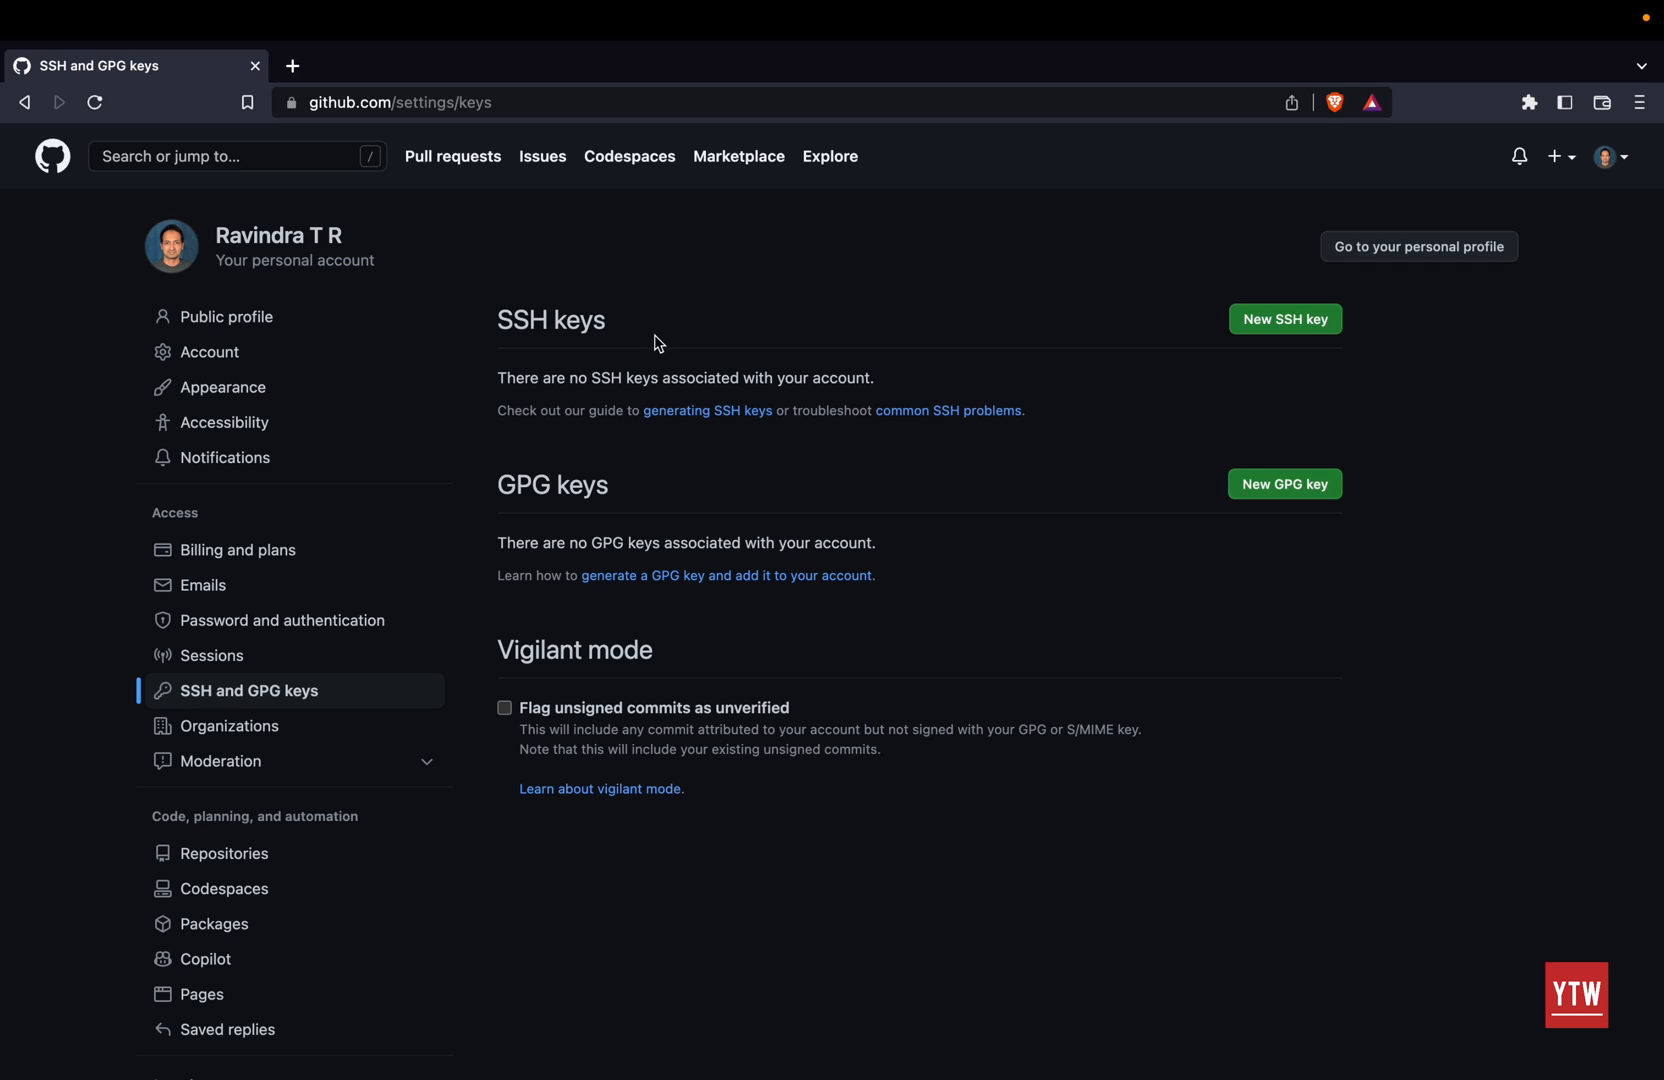
pyautogui.moveTo(544, 310)
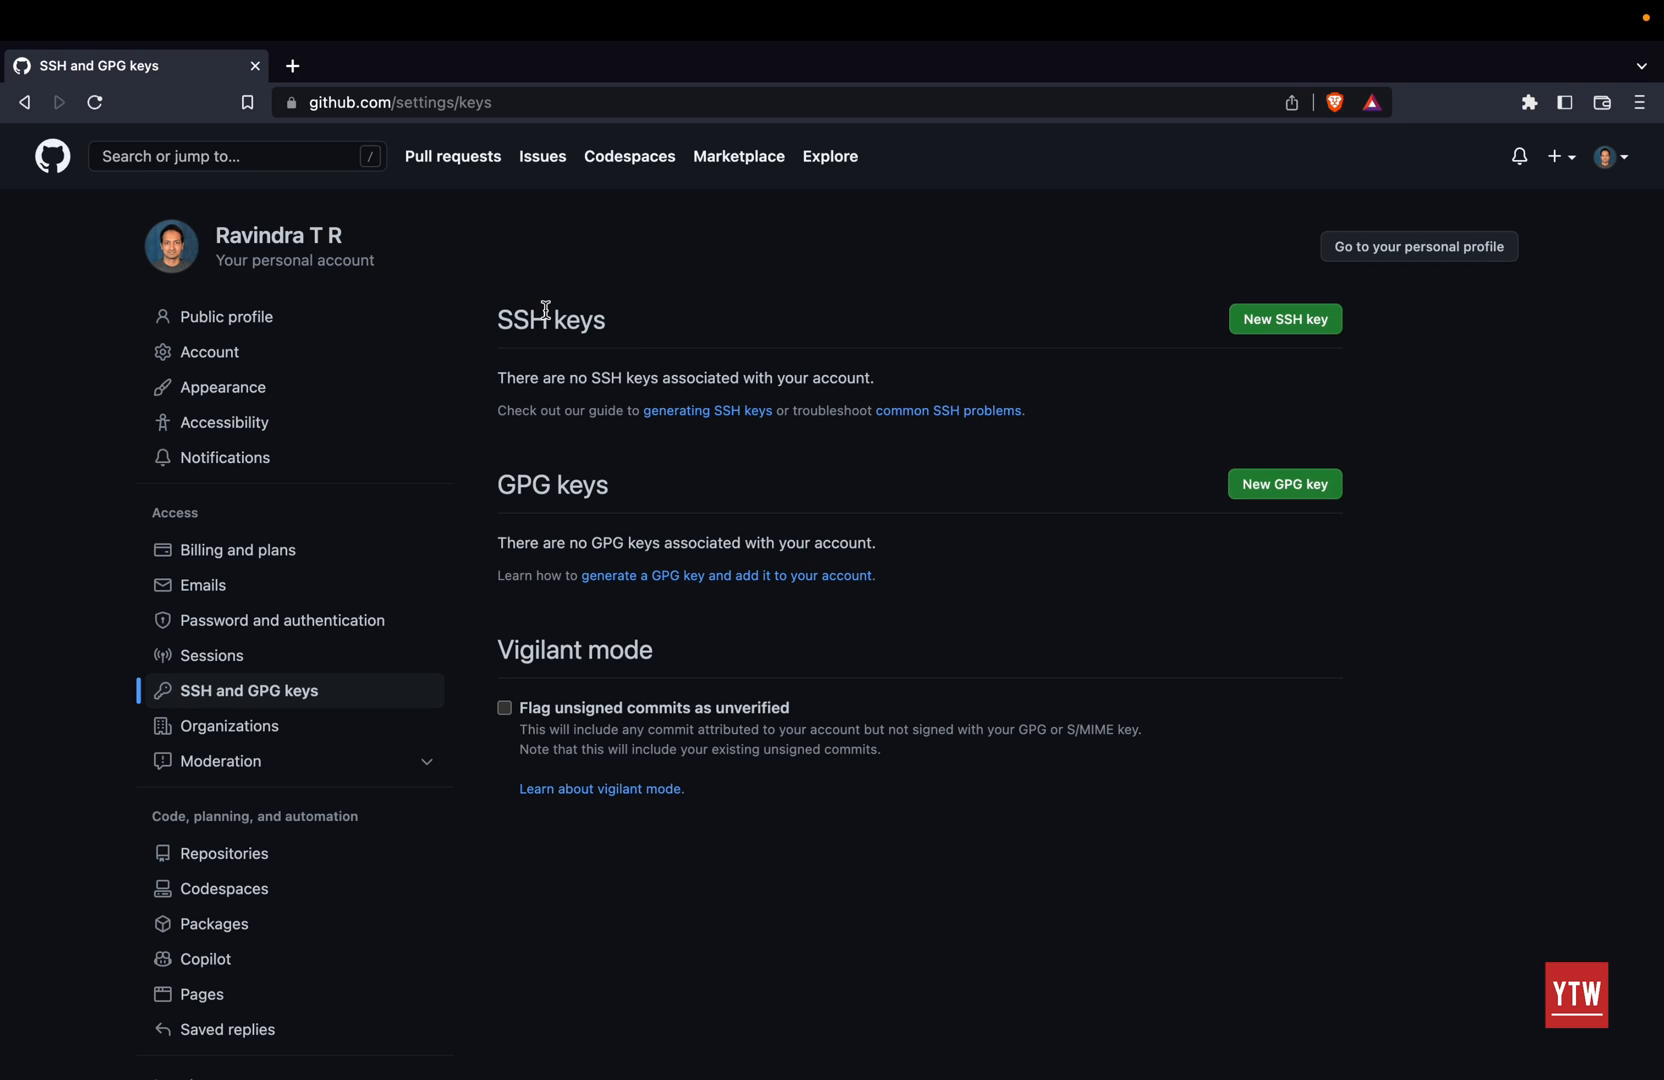
pyautogui.moveTo(1042, 394)
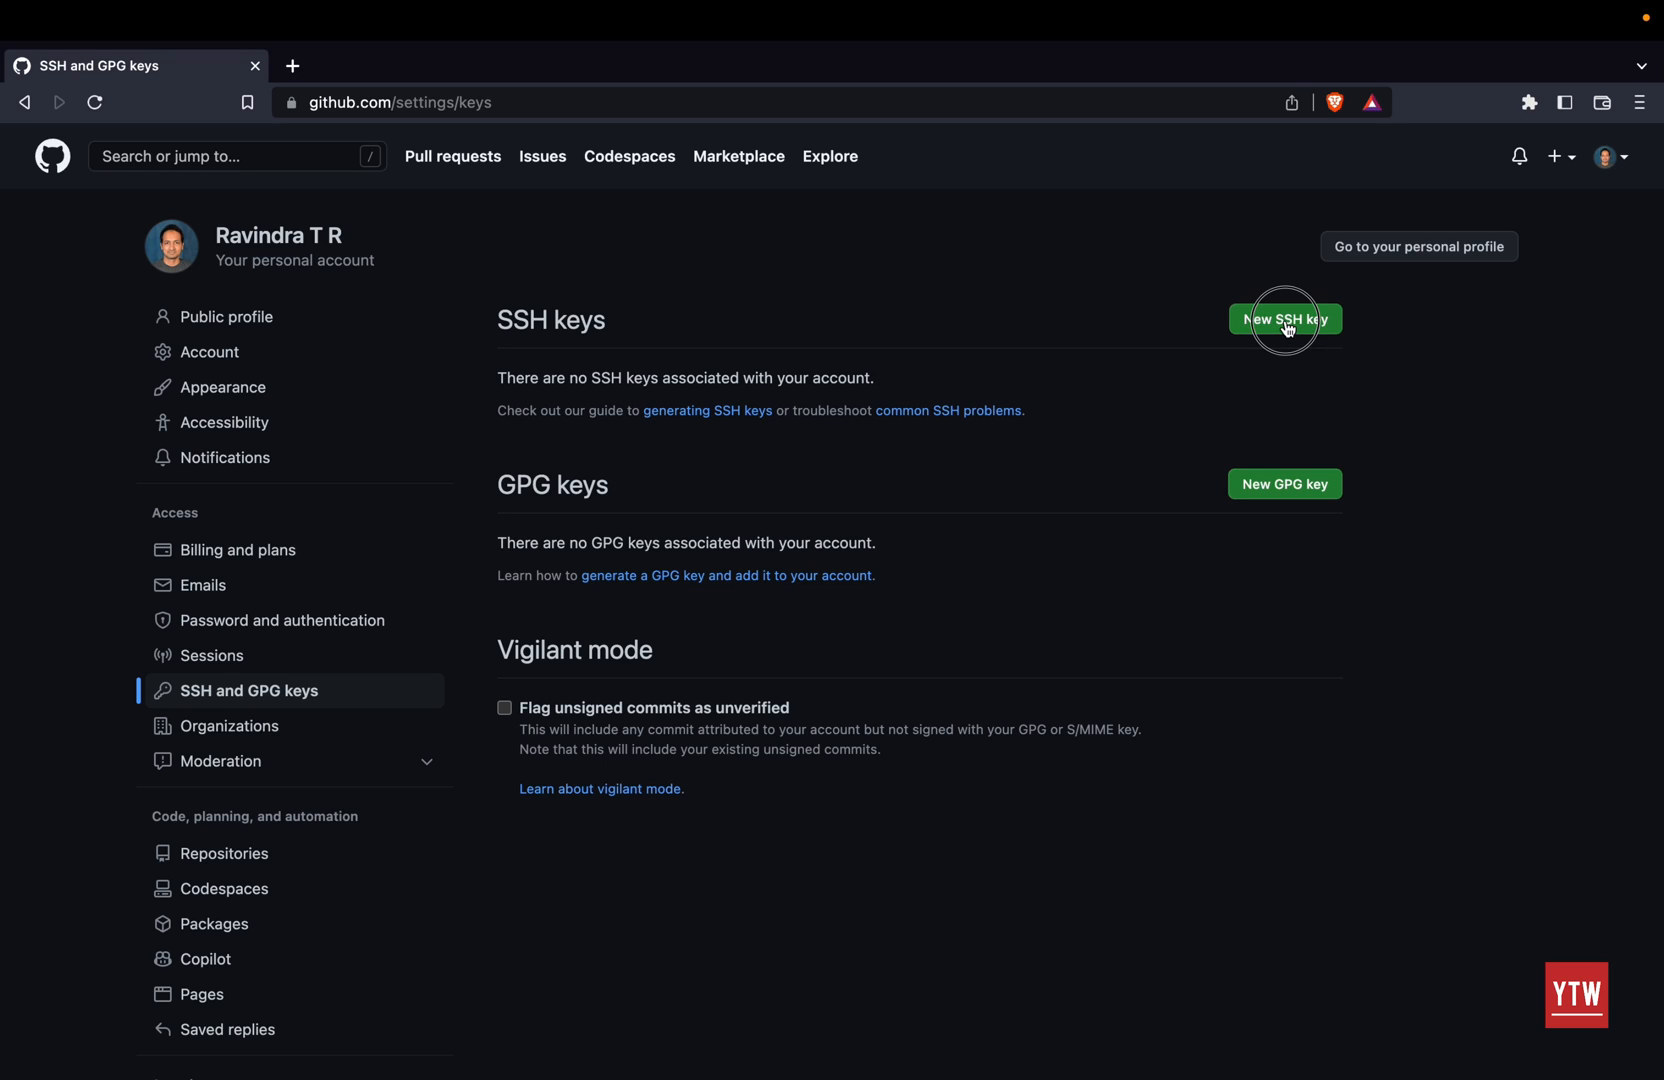
# Step: Begin a new SSH key entry with the title MacBookPro
pyautogui.click(1284, 320)
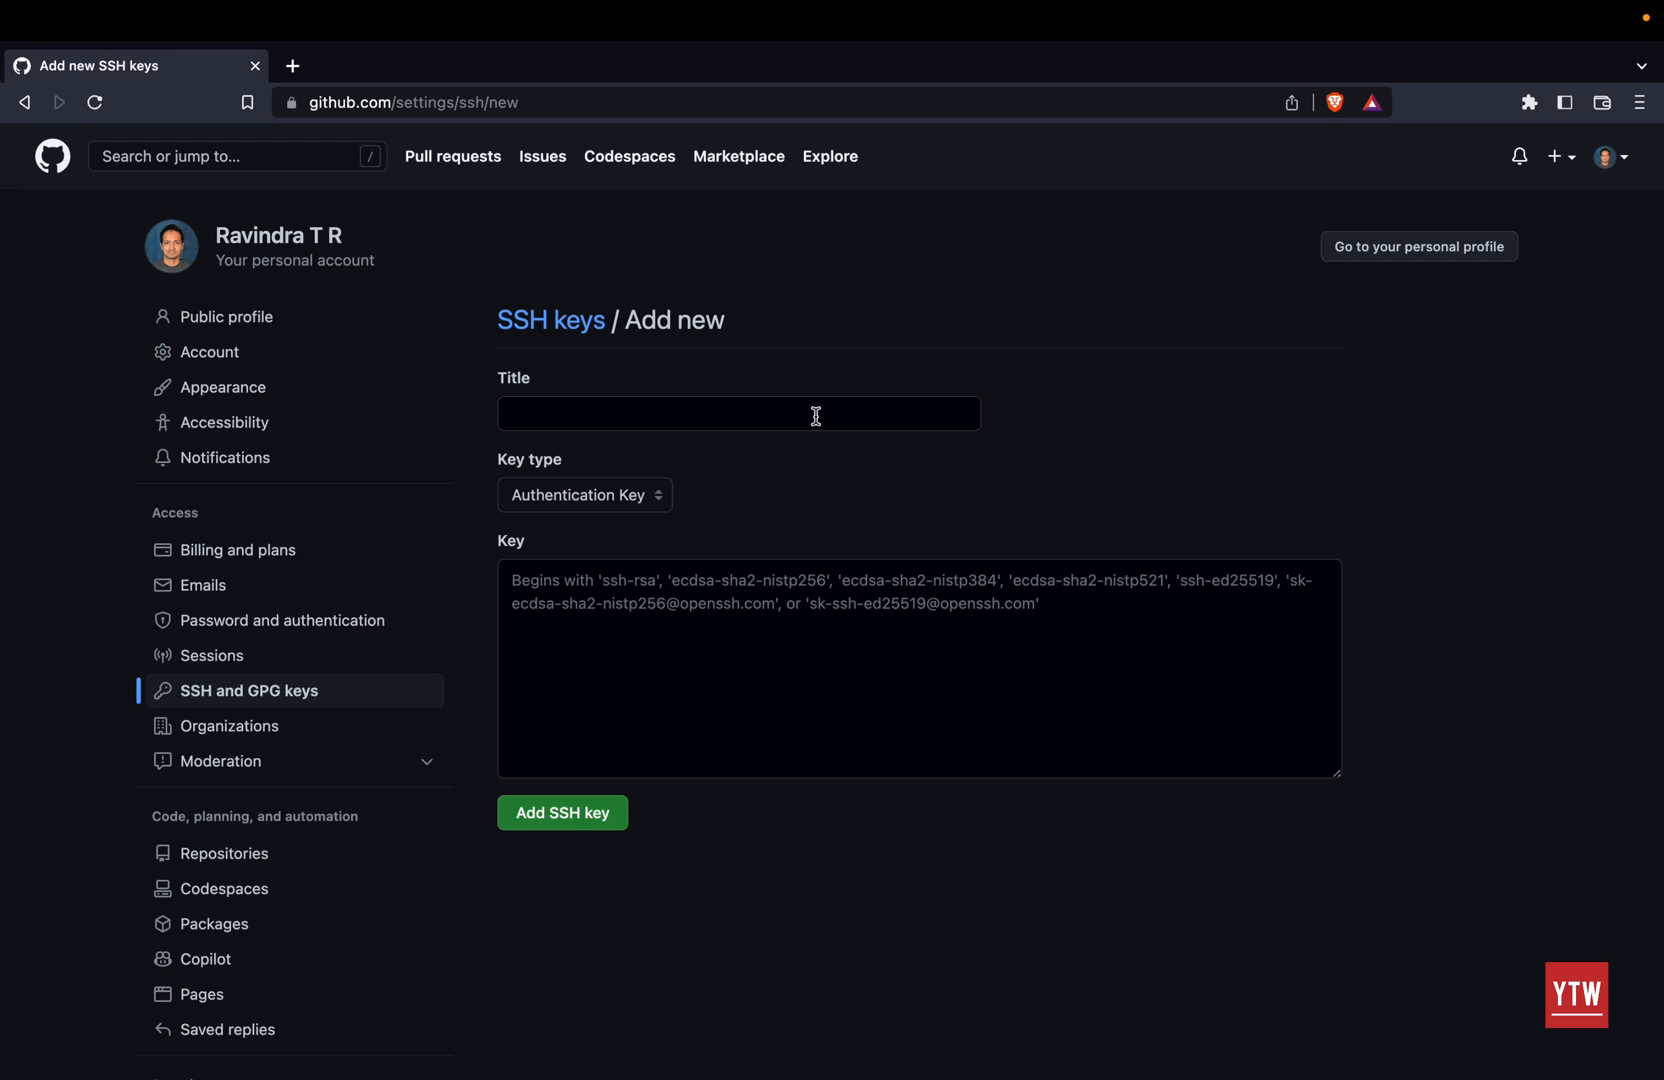
pyautogui.write('MacBook')
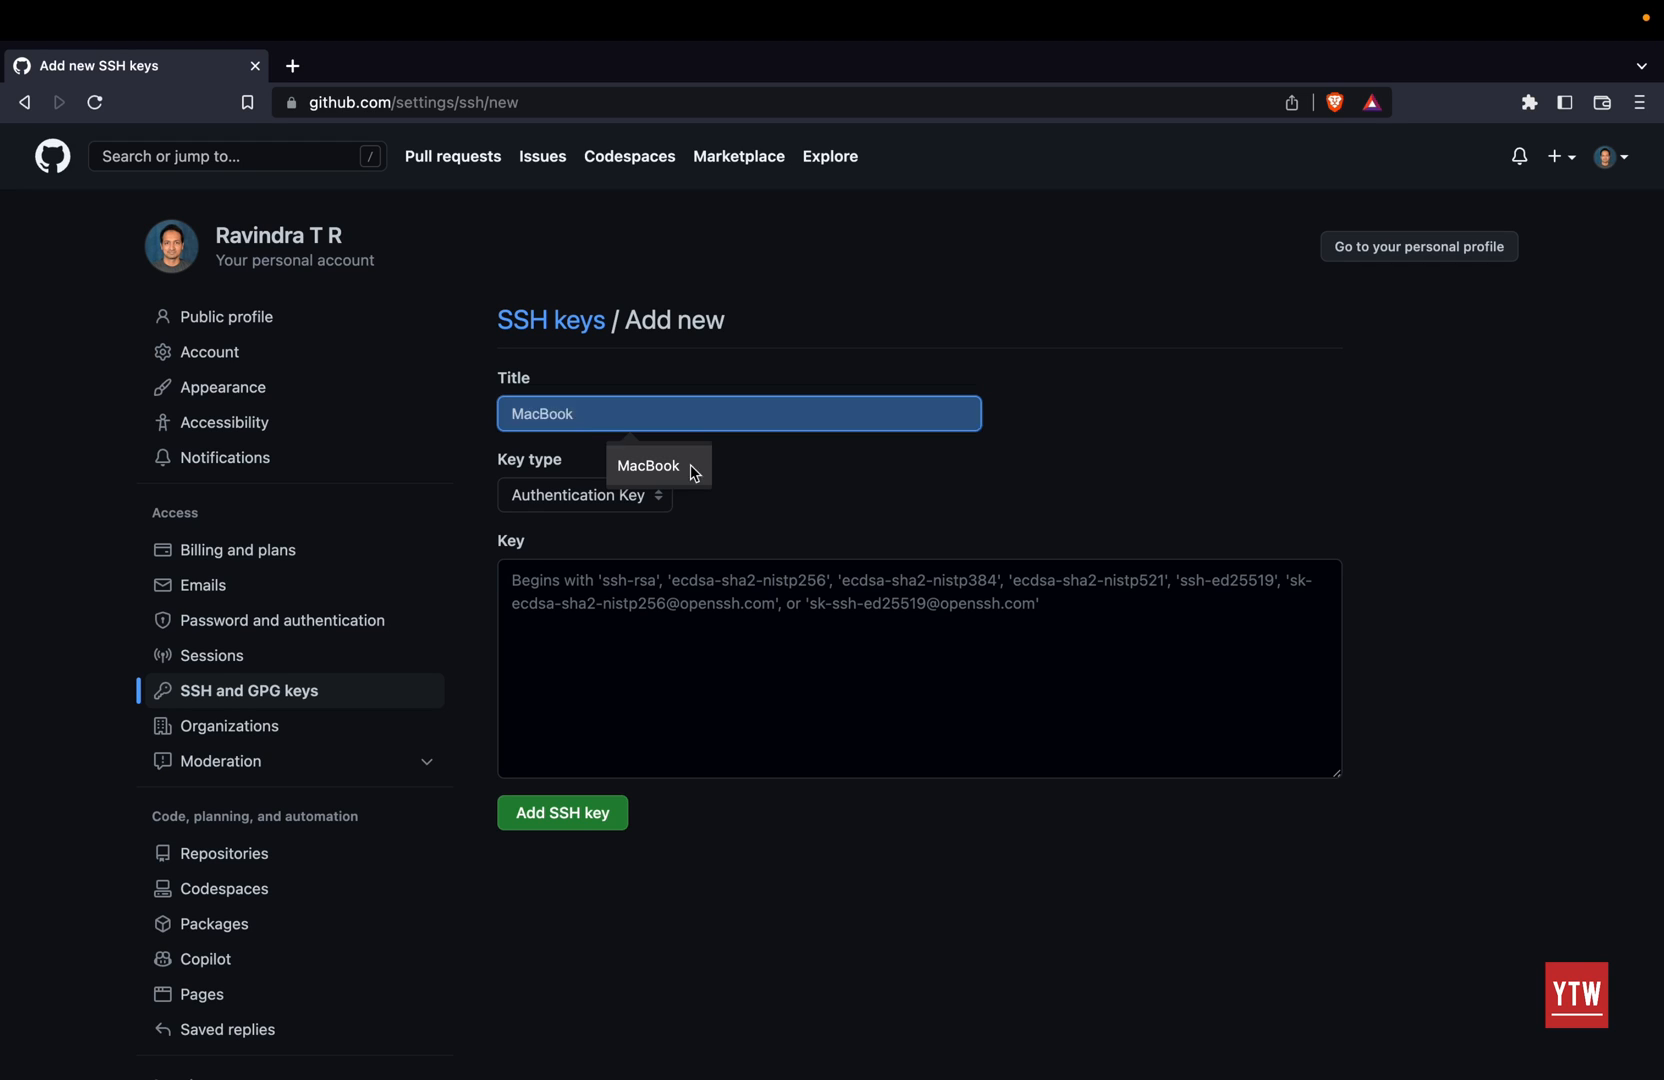
pyautogui.write('P')
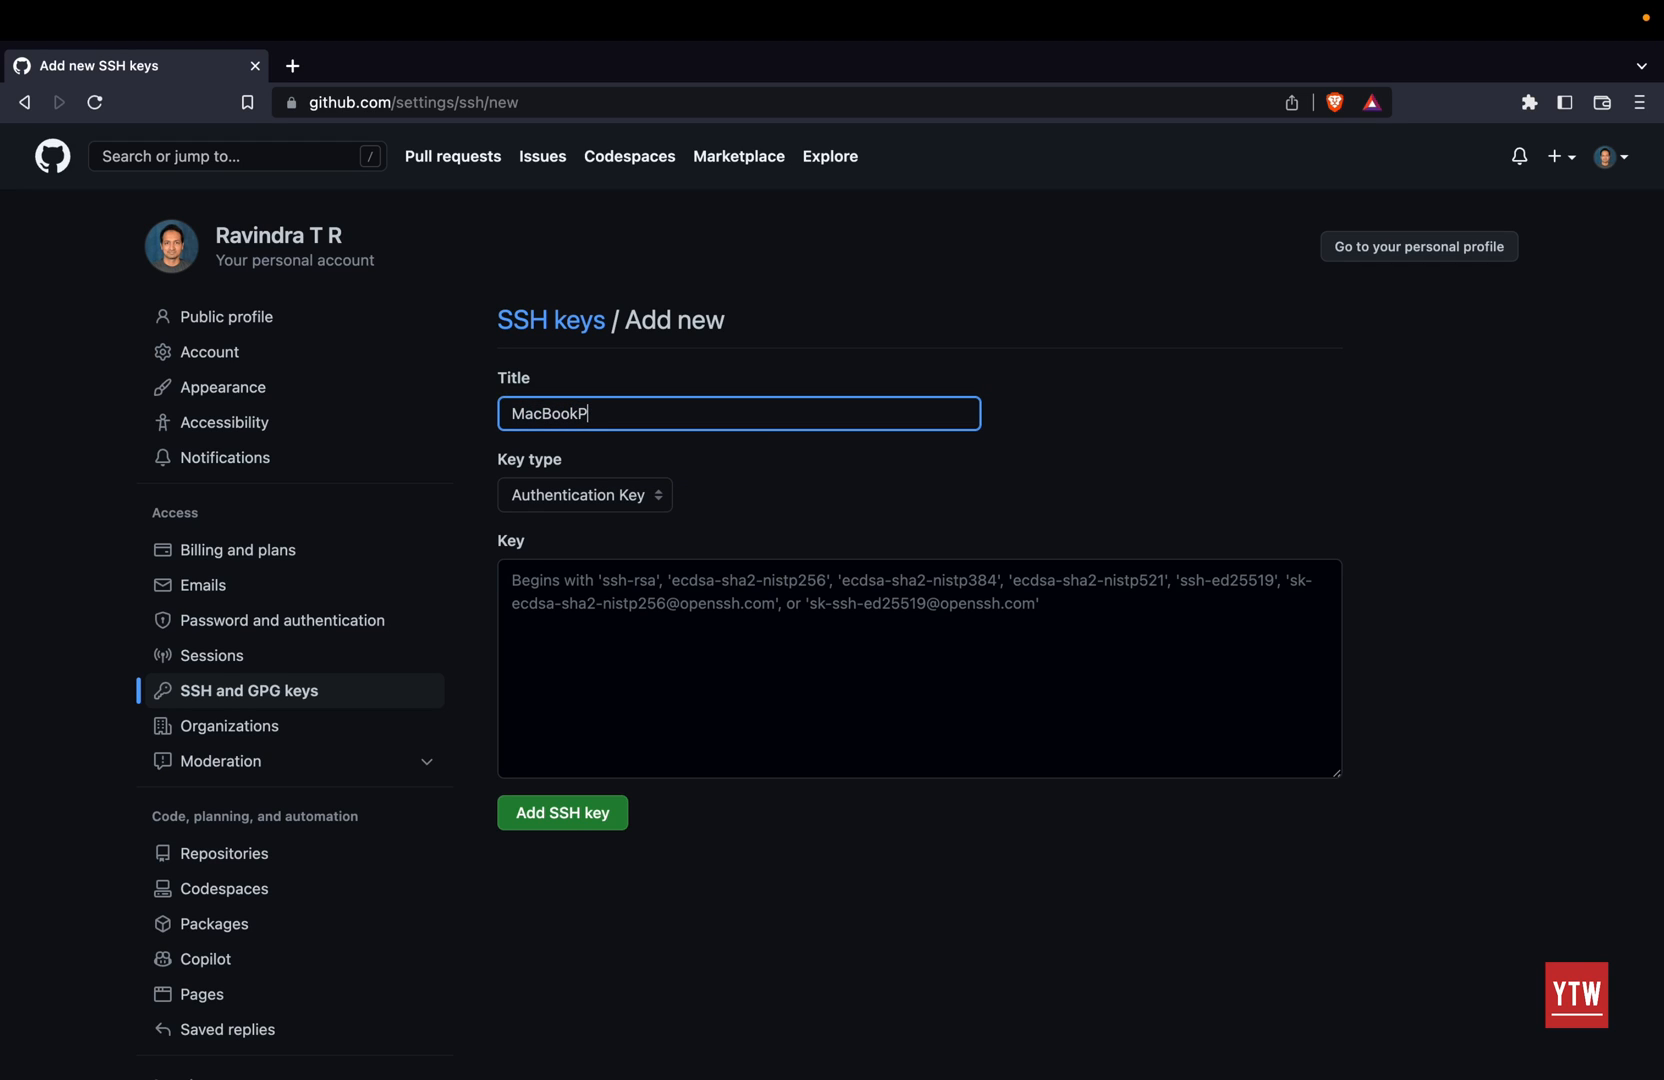
pyautogui.write('ro')
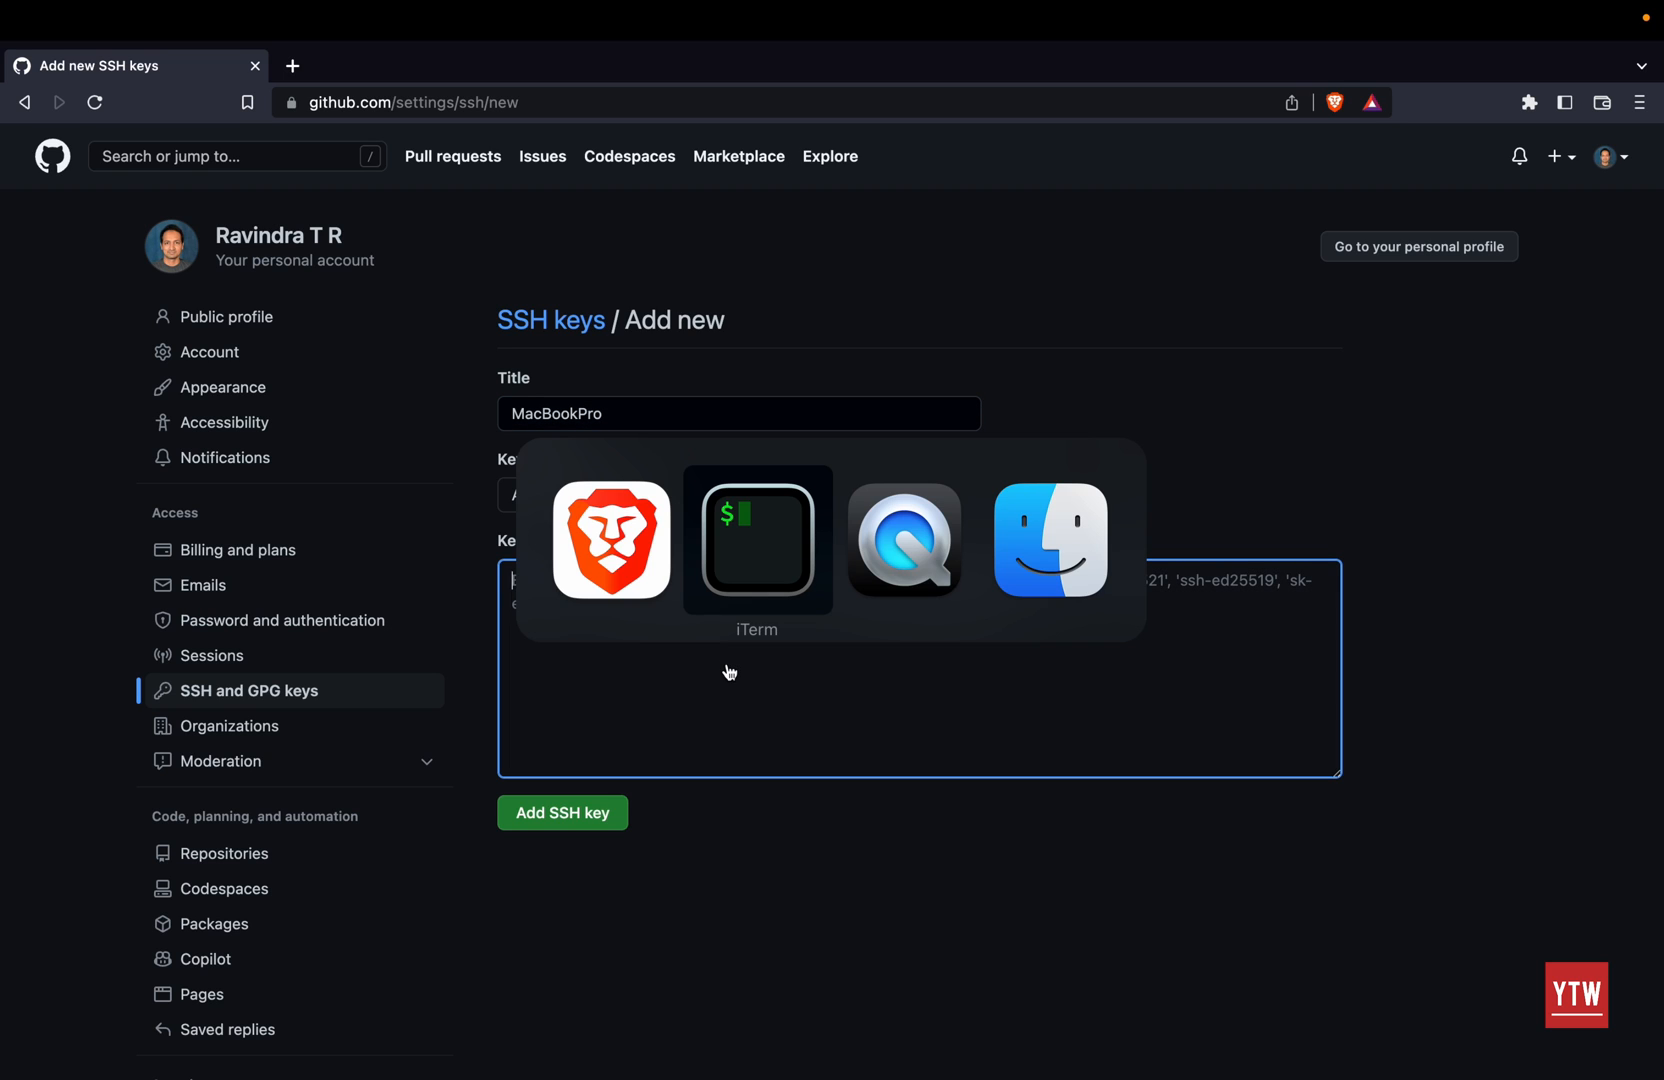
# Step: Back in the terminal, cat id_rsa.pub to print the public key for copying
pyautogui.click(756, 542)
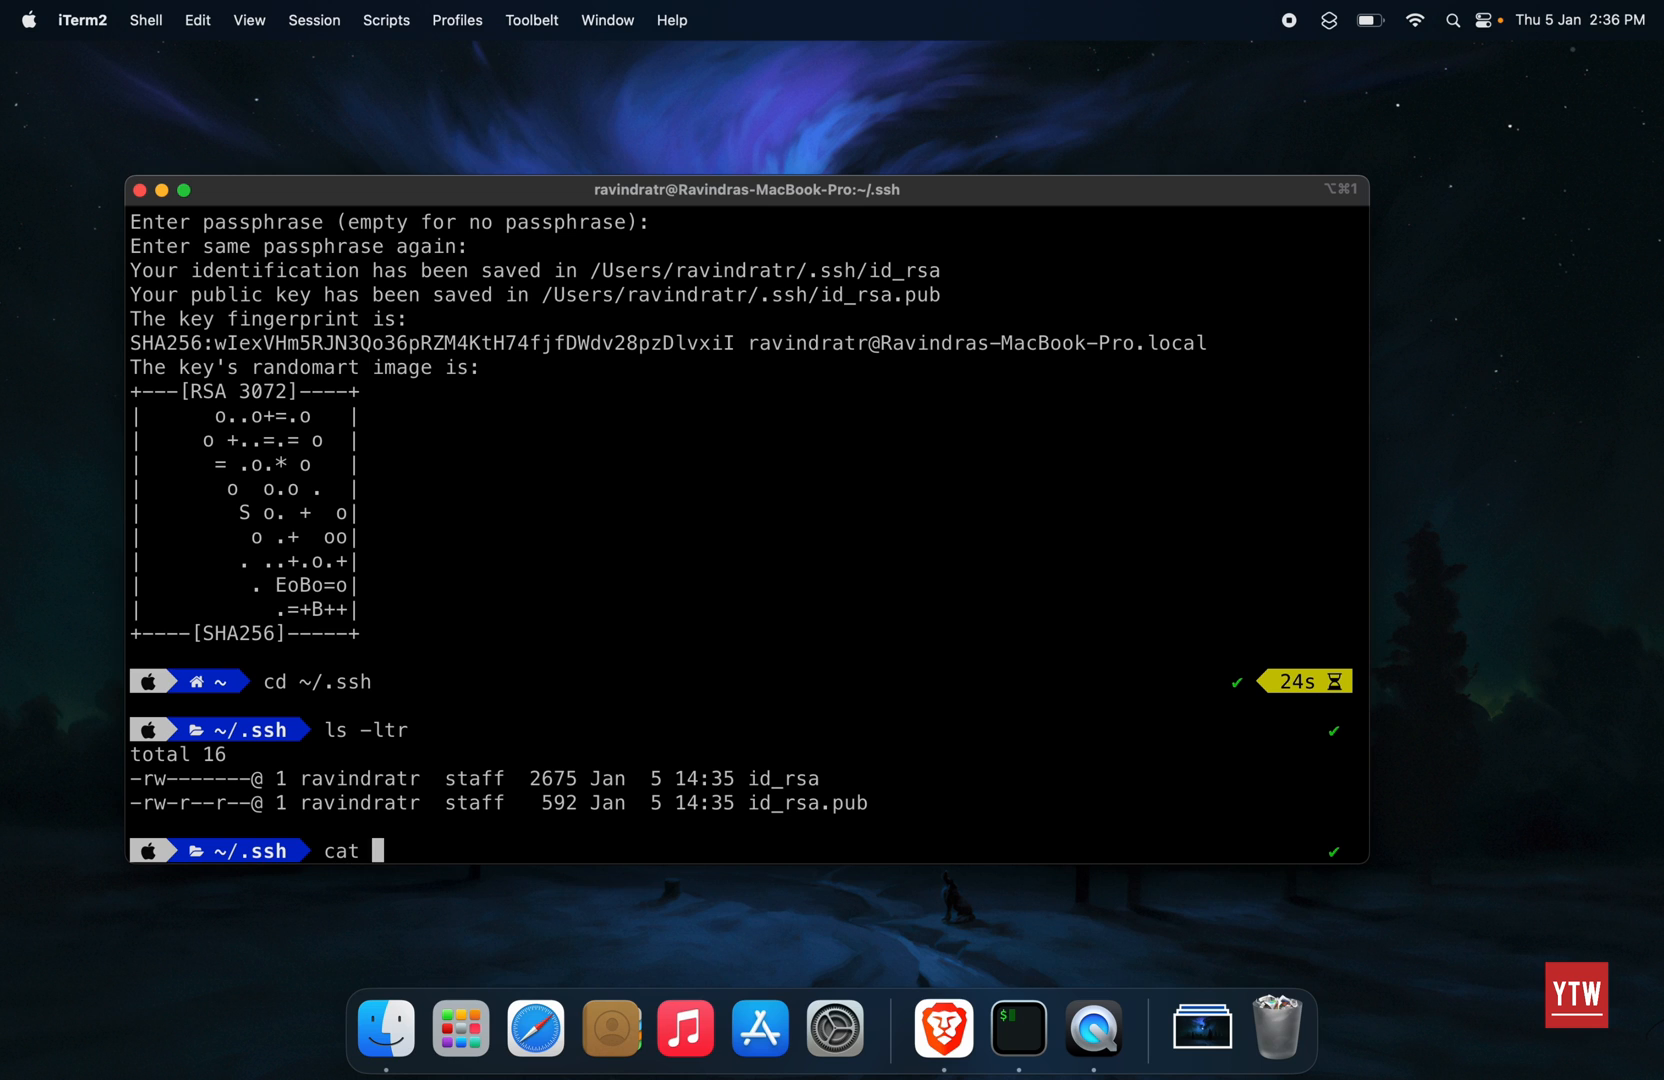
pyautogui.doubleClick(804, 802)
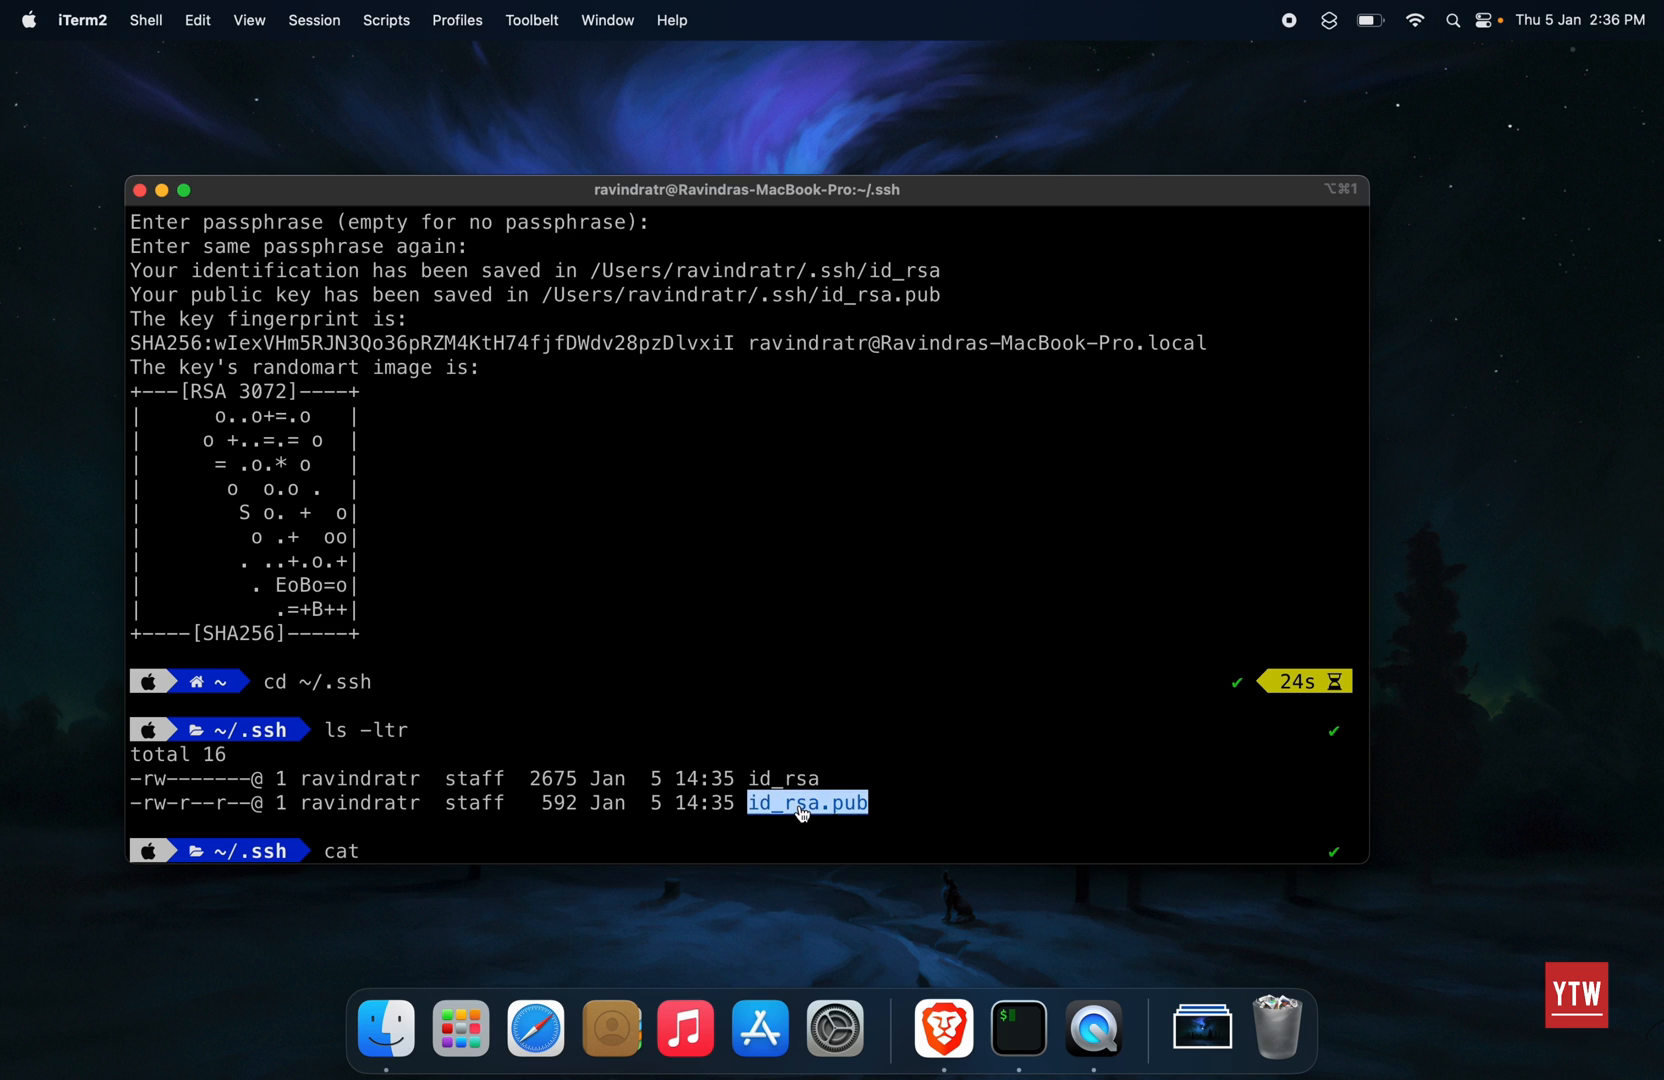
pyautogui.press('Return')
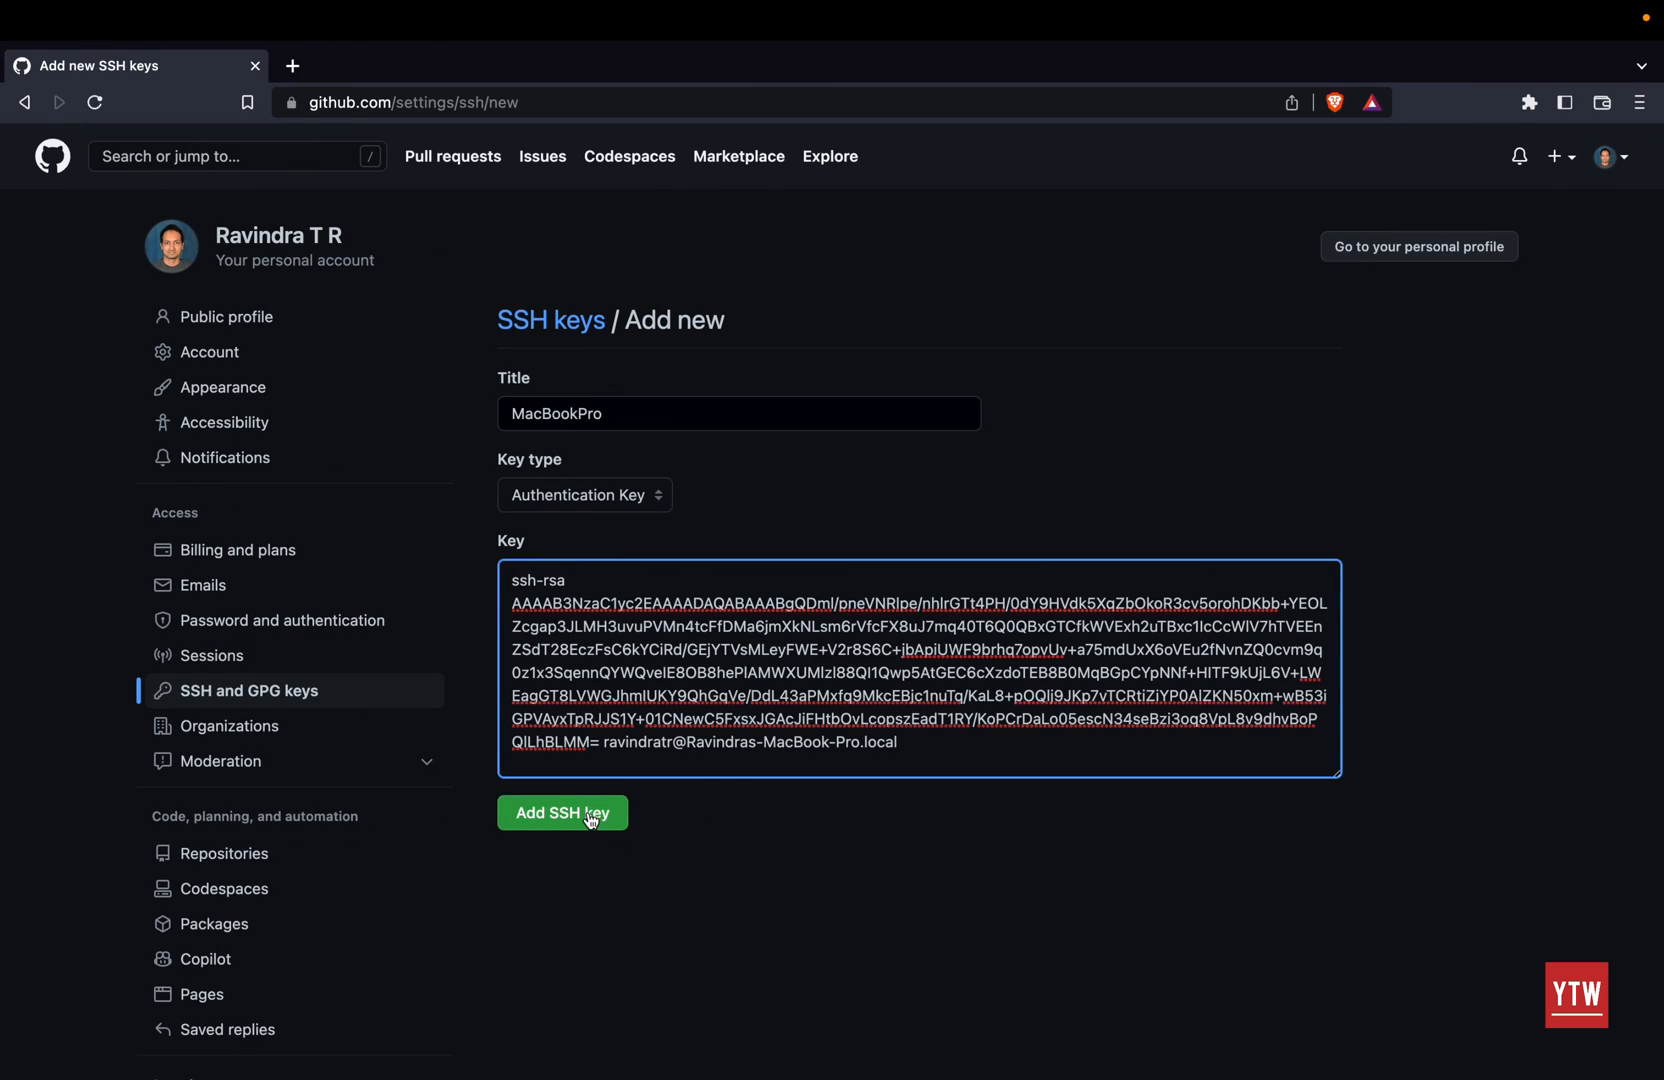
# Step: Add the SSH key so MacBookPro appears under authentication keys
pyautogui.click(562, 812)
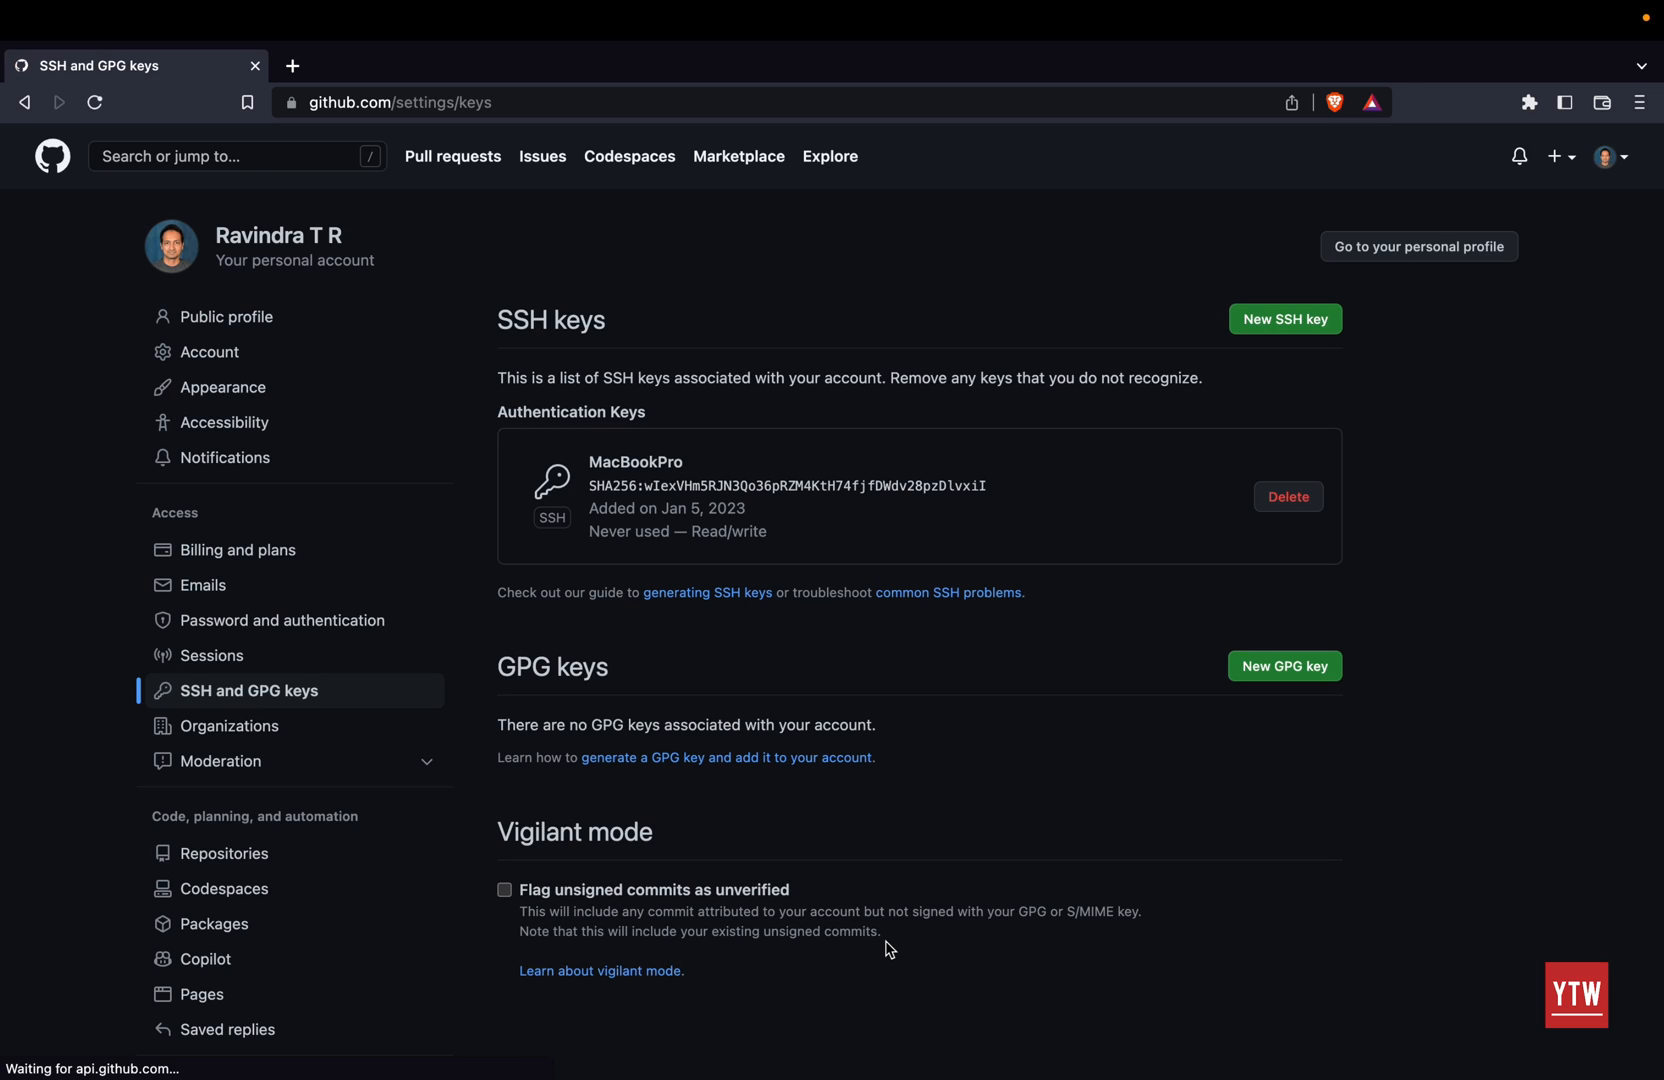
pyautogui.moveTo(1114, 558)
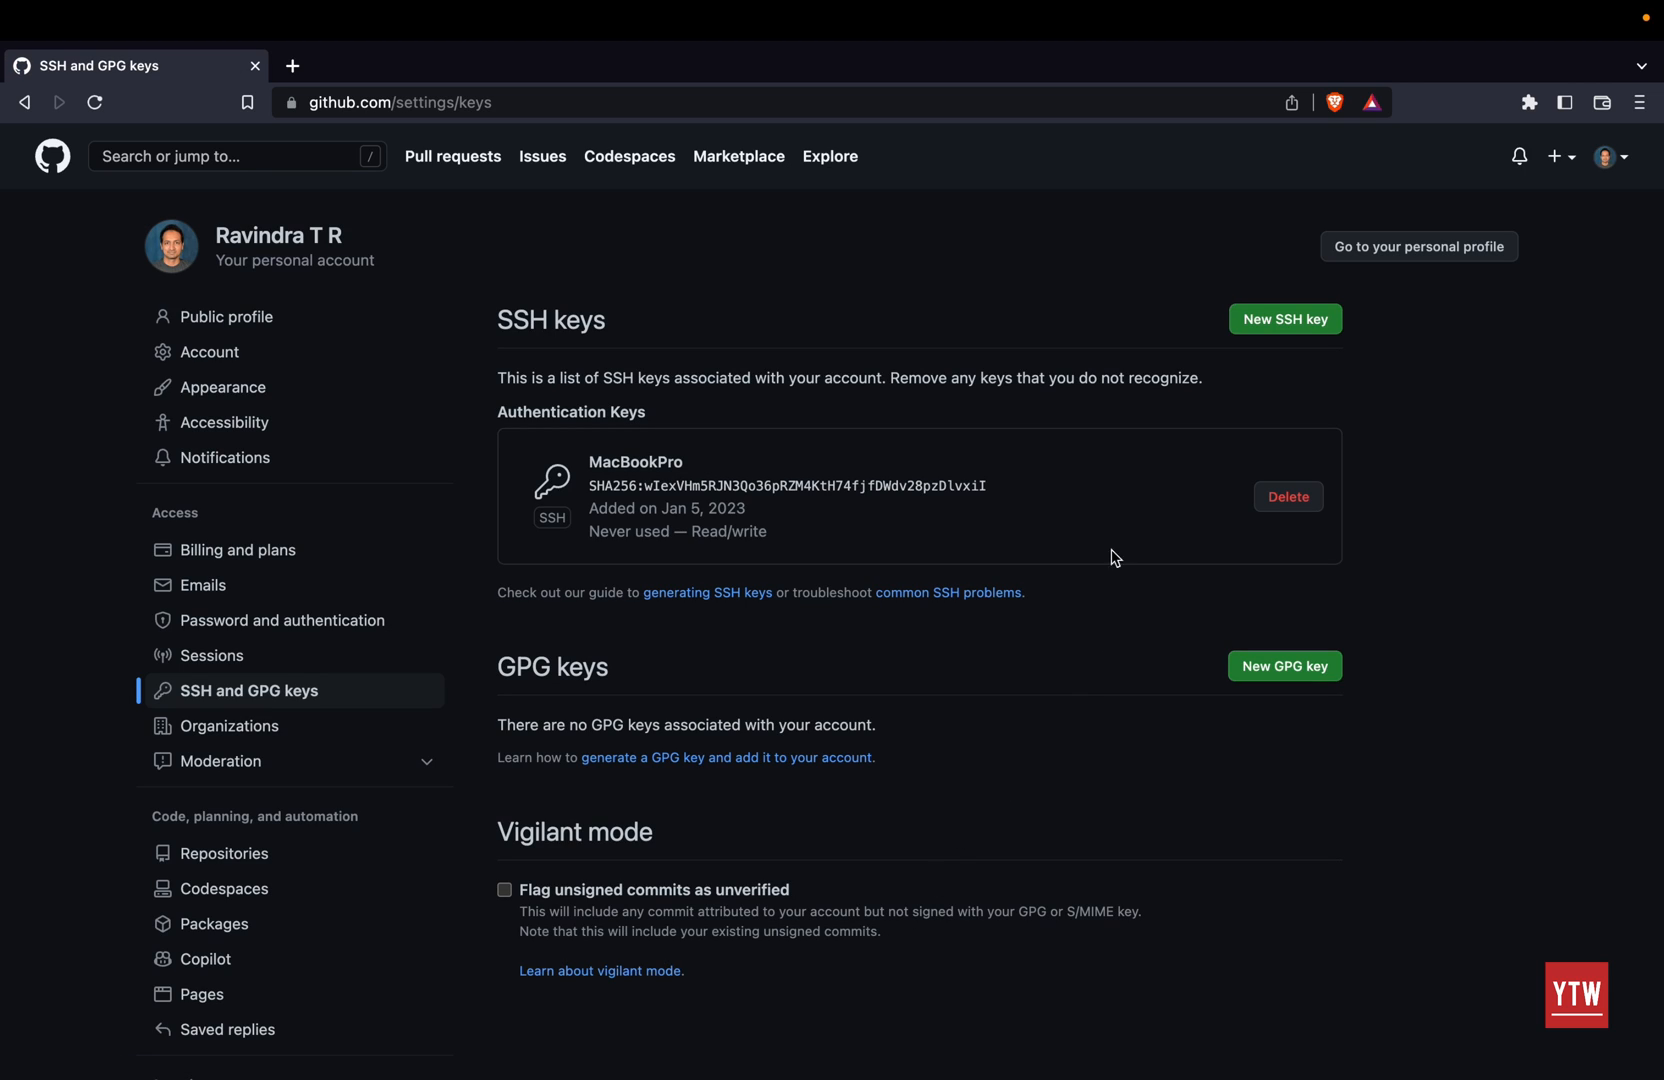
pyautogui.moveTo(920, 730)
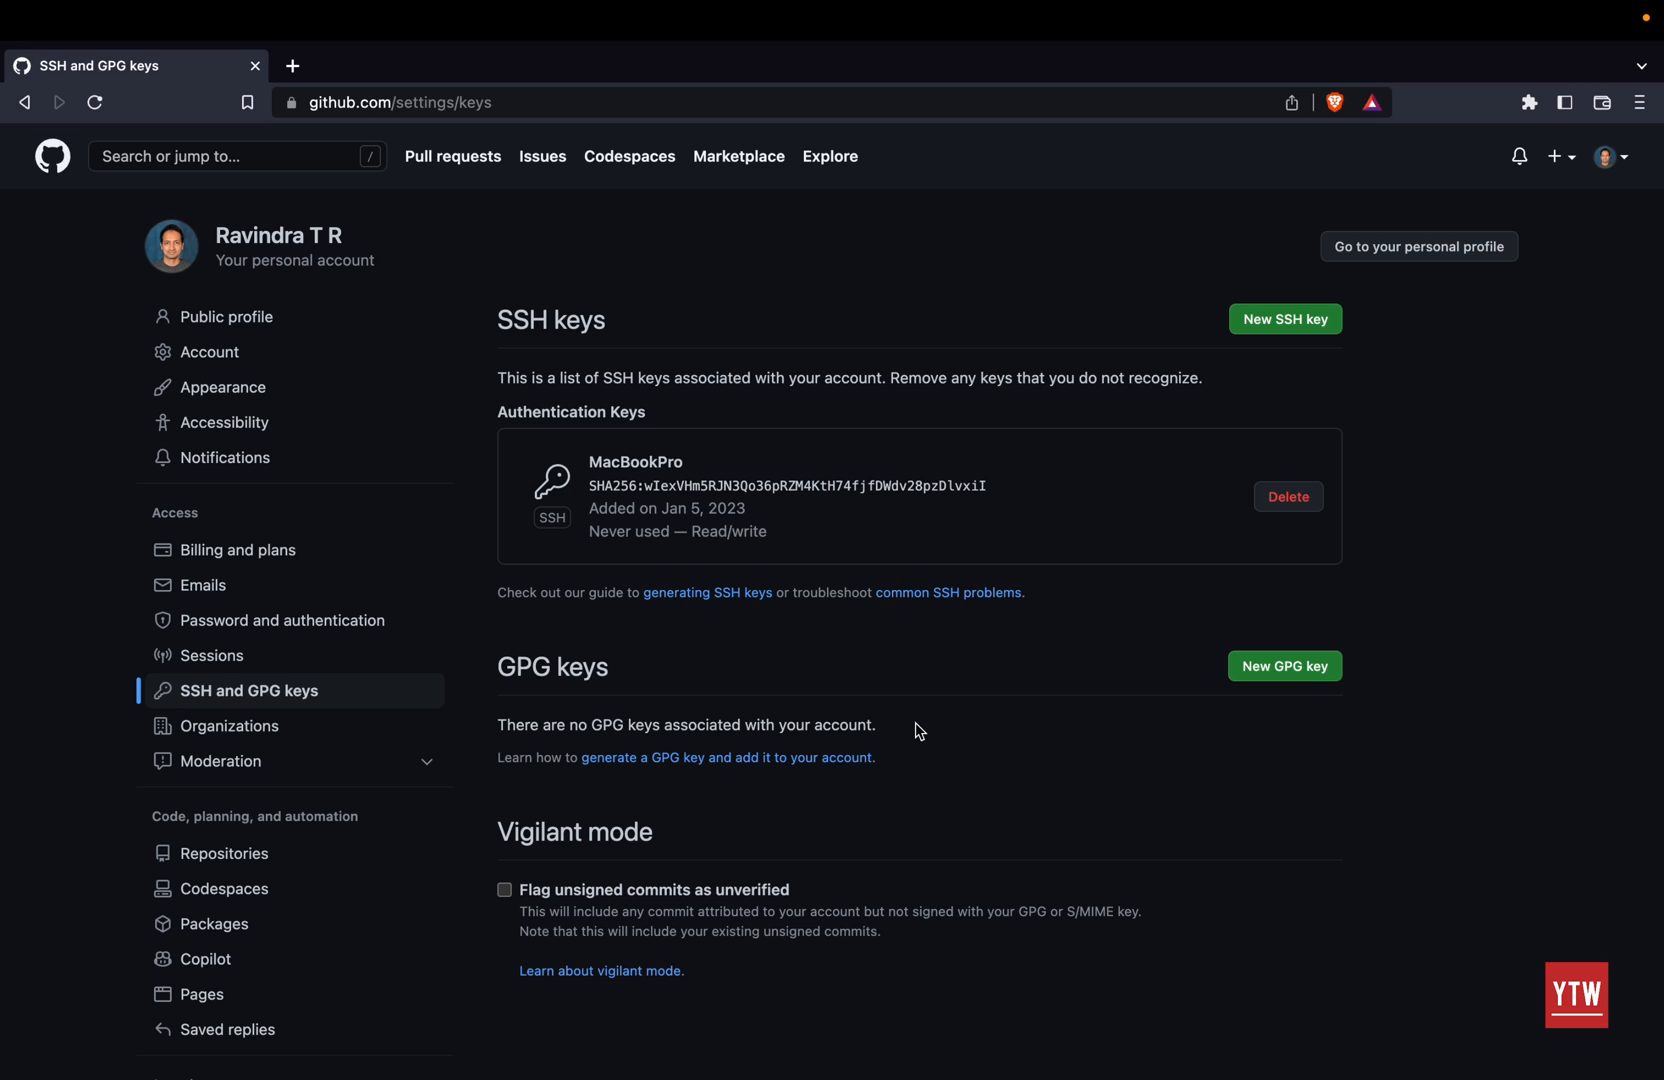